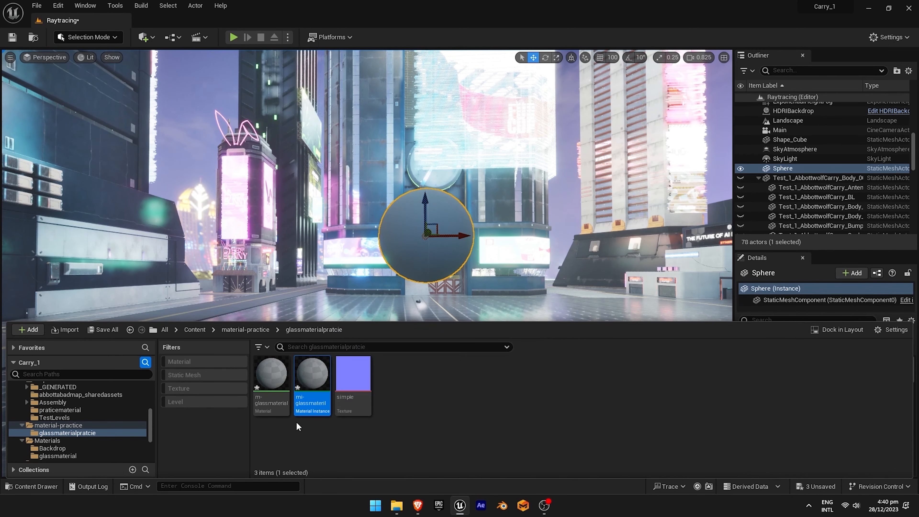
mouse_move(300, 407)
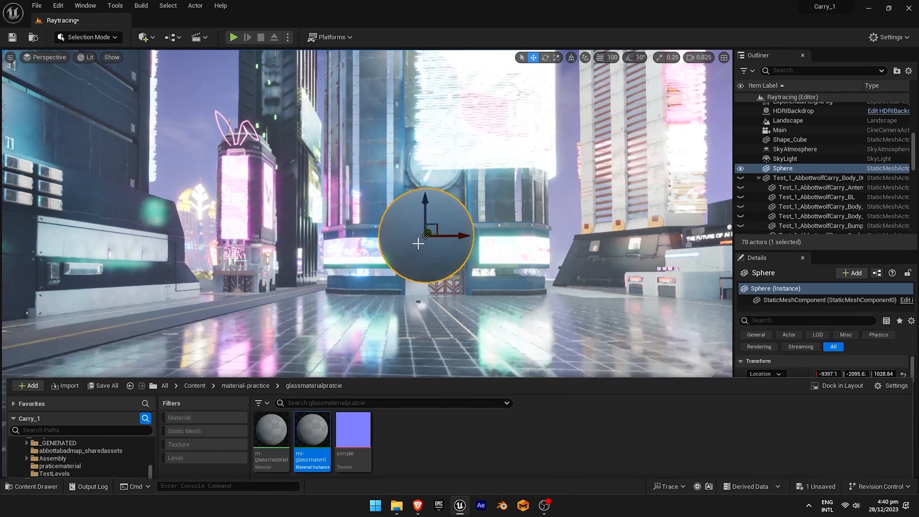
Open m-glassmaterial from the Content Browser in the Material Editor.
double_click(270, 429)
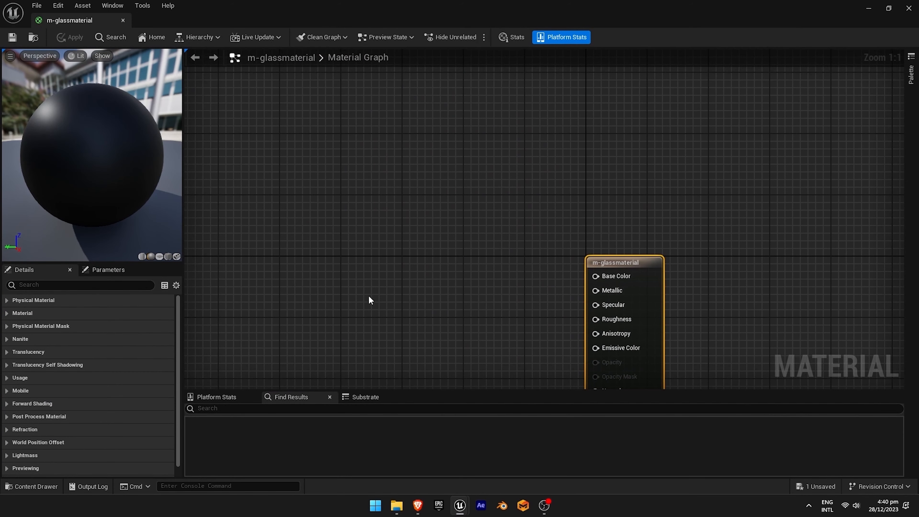
mouse_move(358, 219)
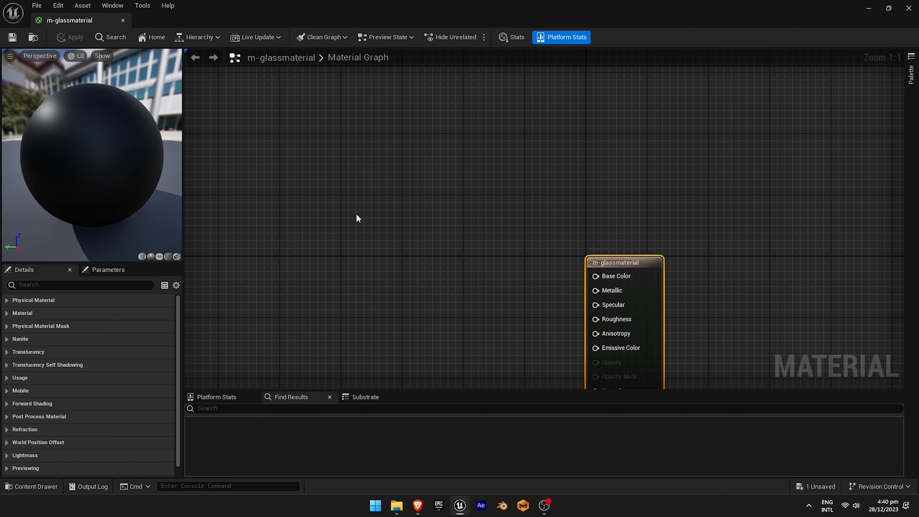
mouse_move(363, 165)
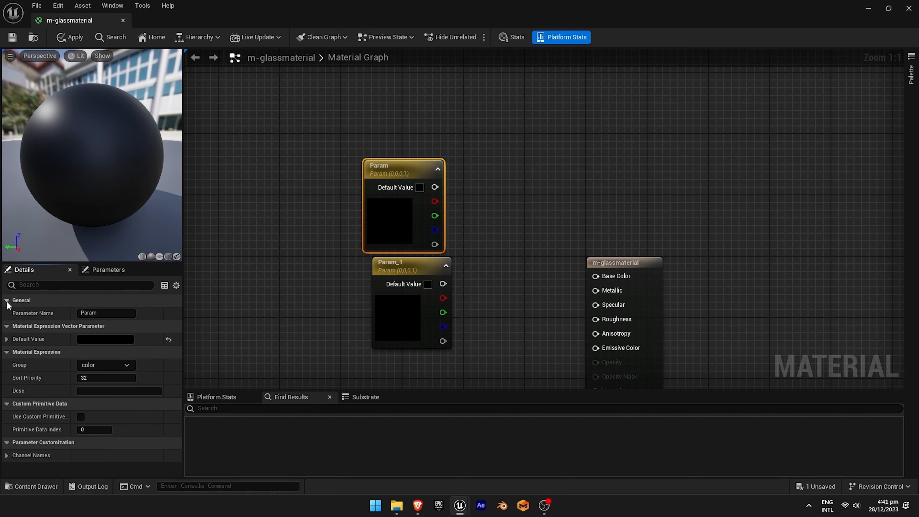
Rename the two colour vector parameters to outercolor and innercolor.
double_click(106, 313)
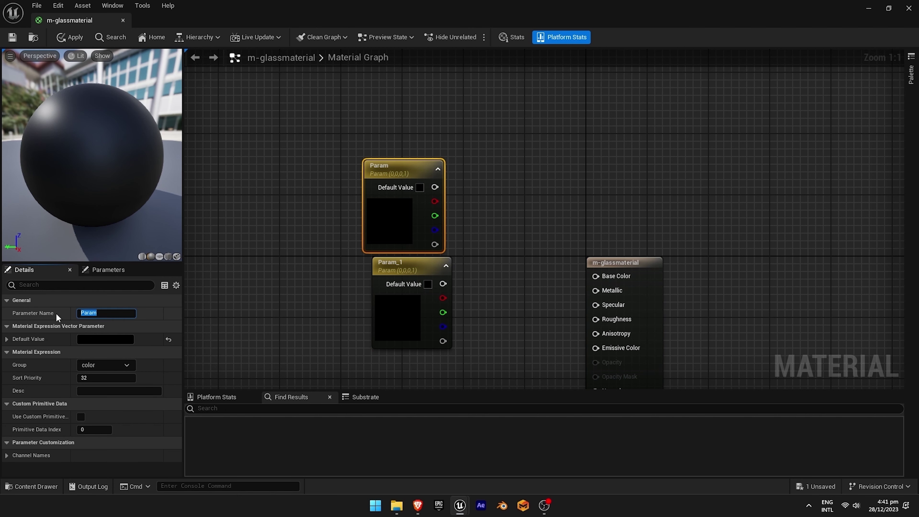
text(outercol)
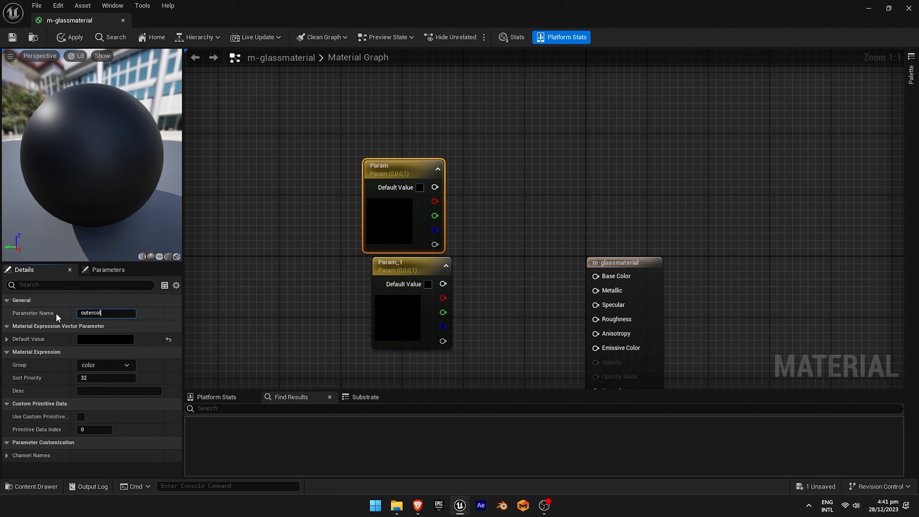
key(Return)
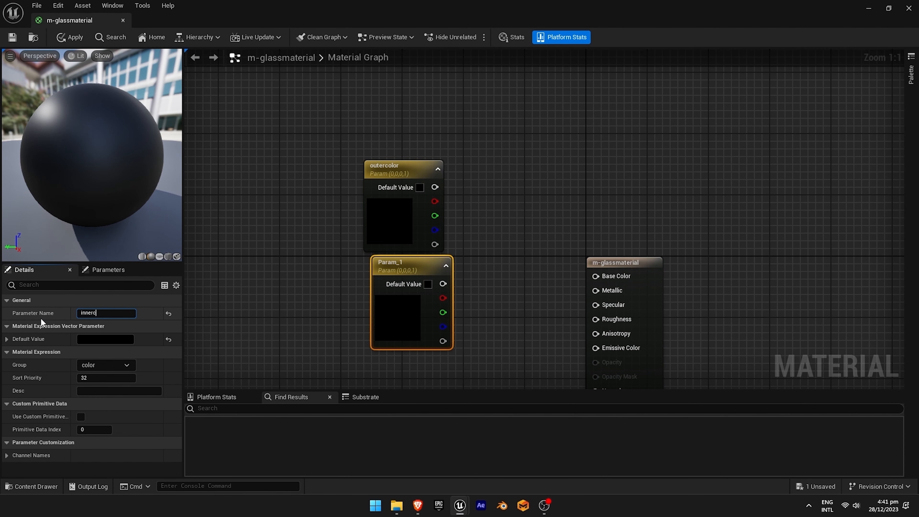
text(olor)
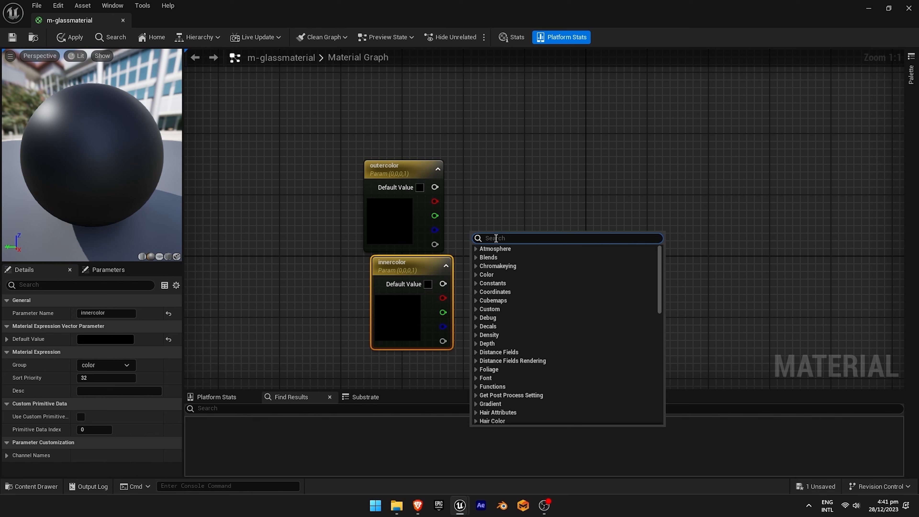
Add a Lerp blending the colours into Base Color with a Fresnel node as alpha.
text(lerp)
text(fe)
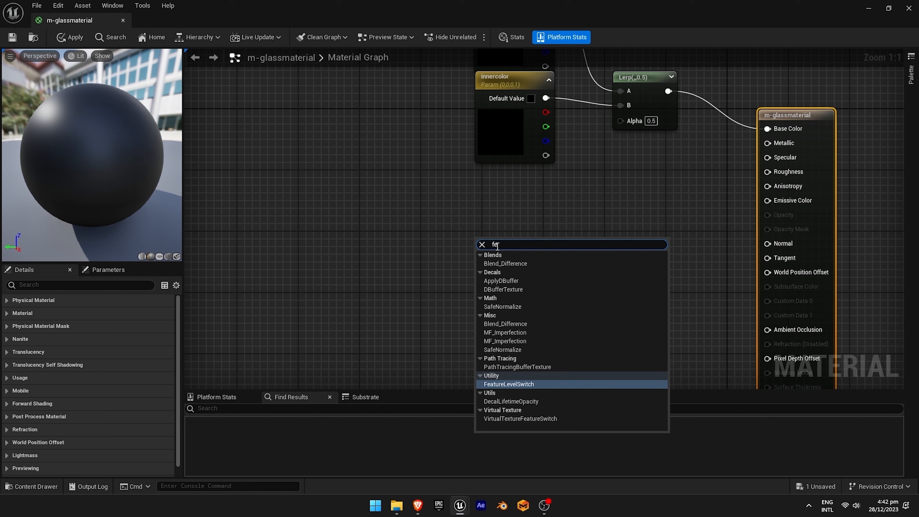
text(re)
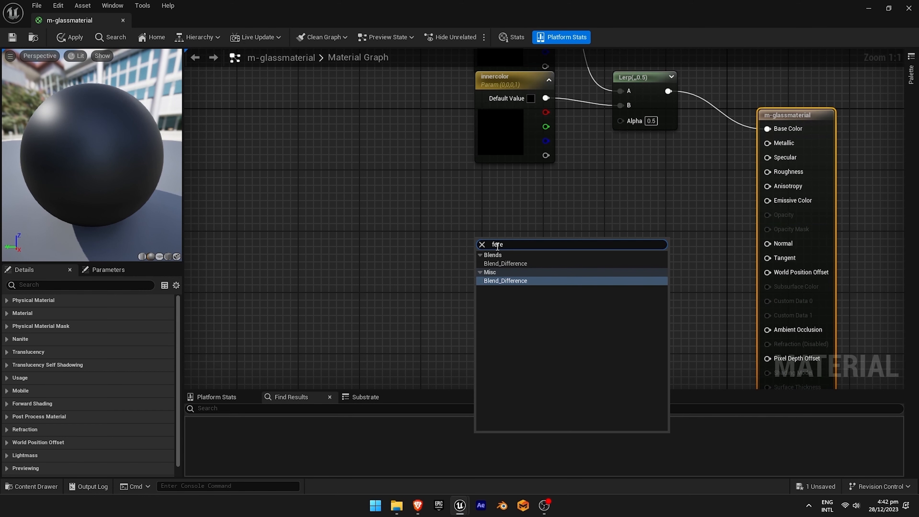
click(505, 280)
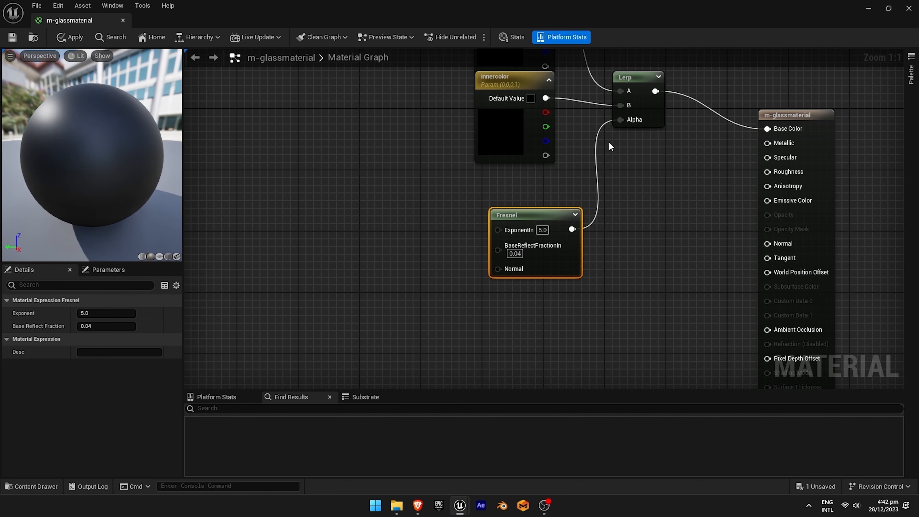
mouse_move(489, 235)
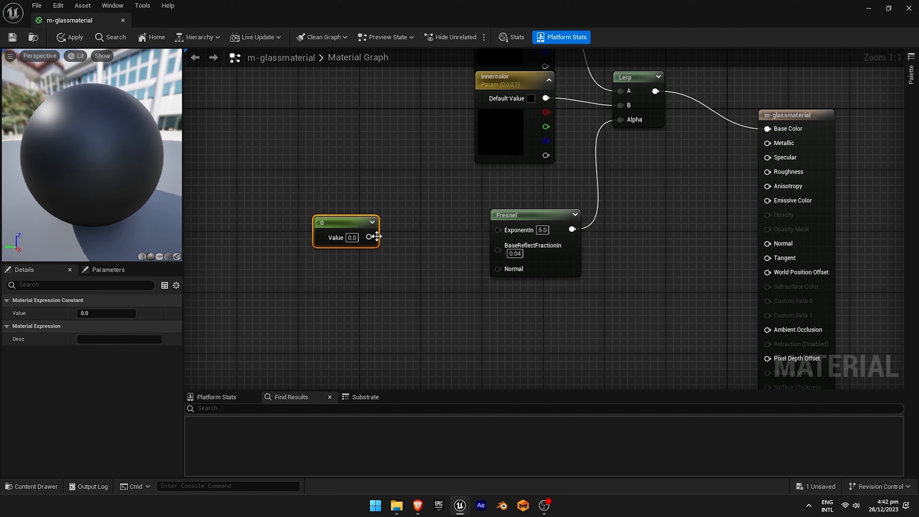
Convert the exponent constant into a parameter named colorfresnel.
right_click(346, 229)
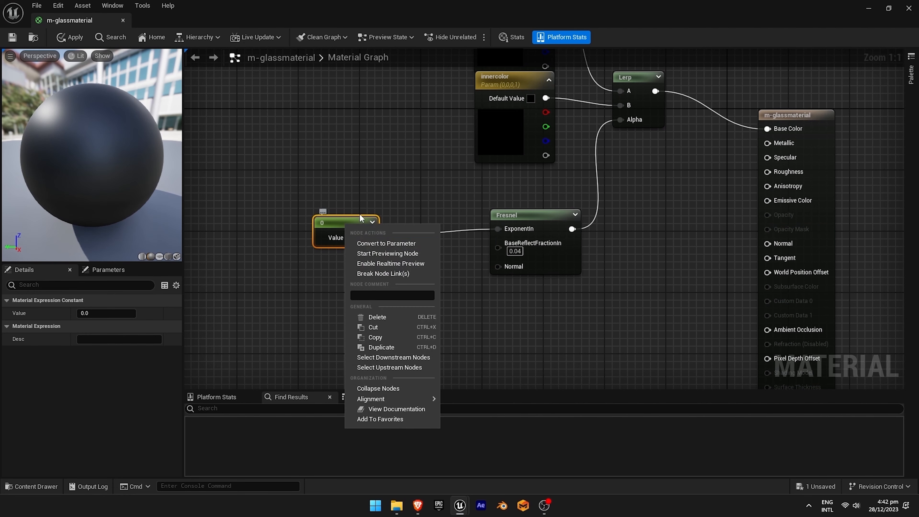
click(386, 243)
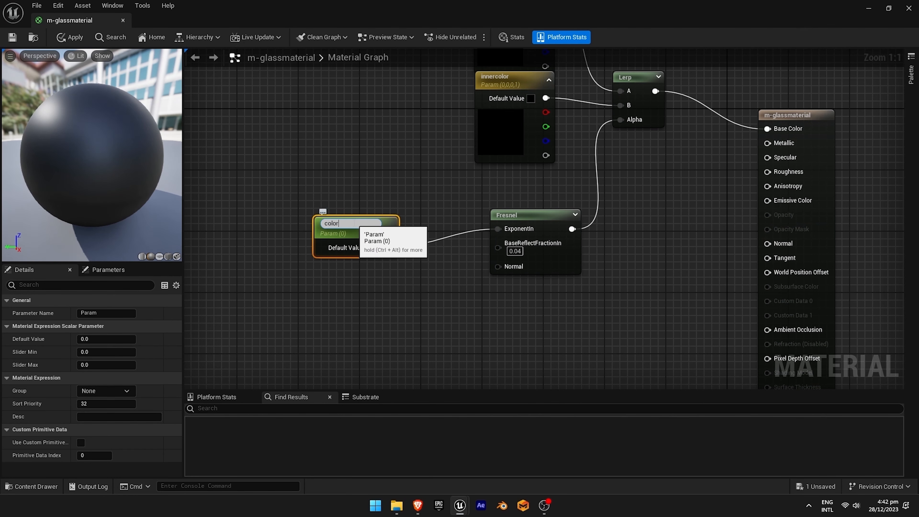
text(fresnel)
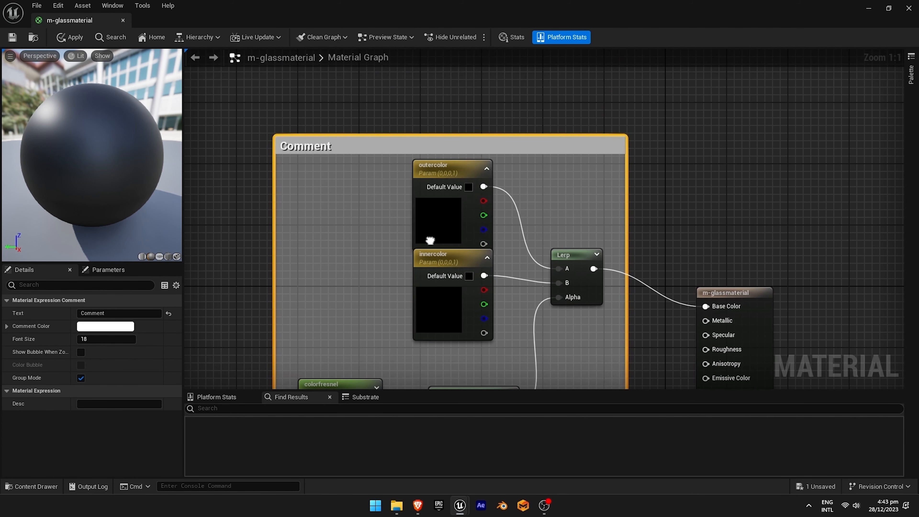
Title the comment box around the colour nodes 'color'.
triple_click(119, 312)
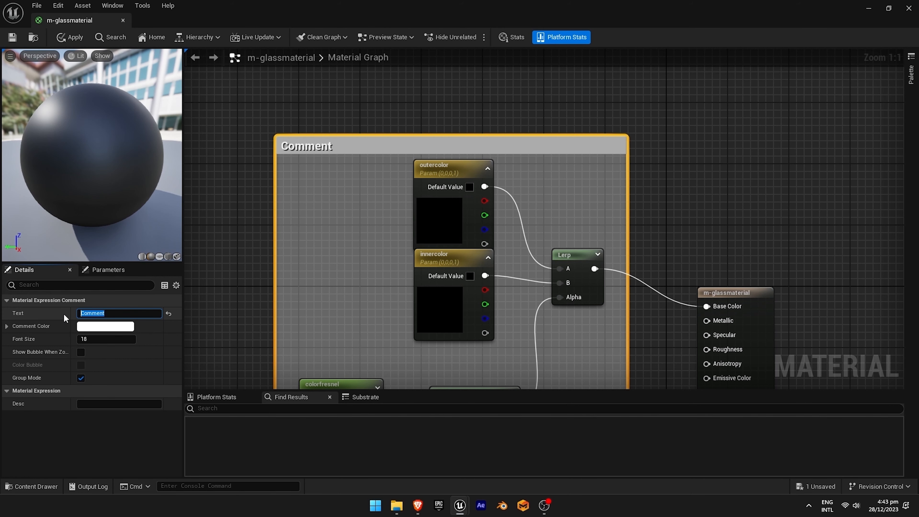
text(color)
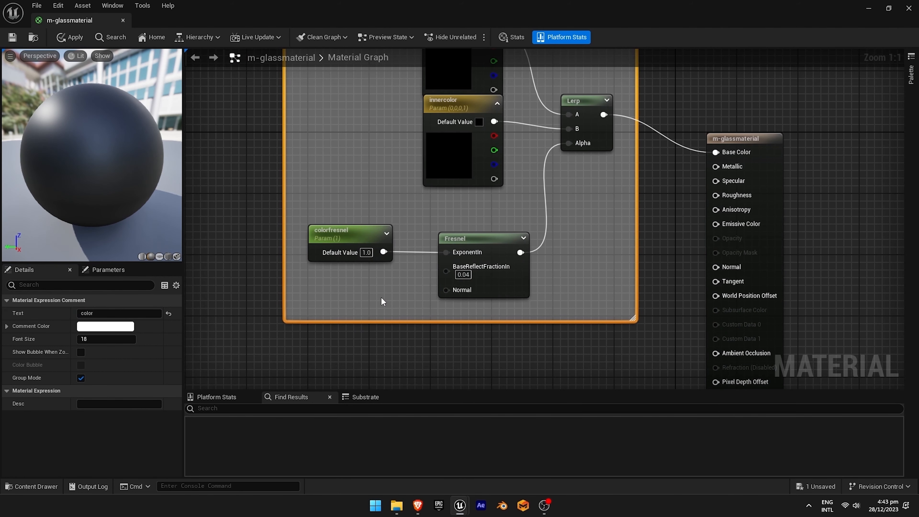
click(69, 37)
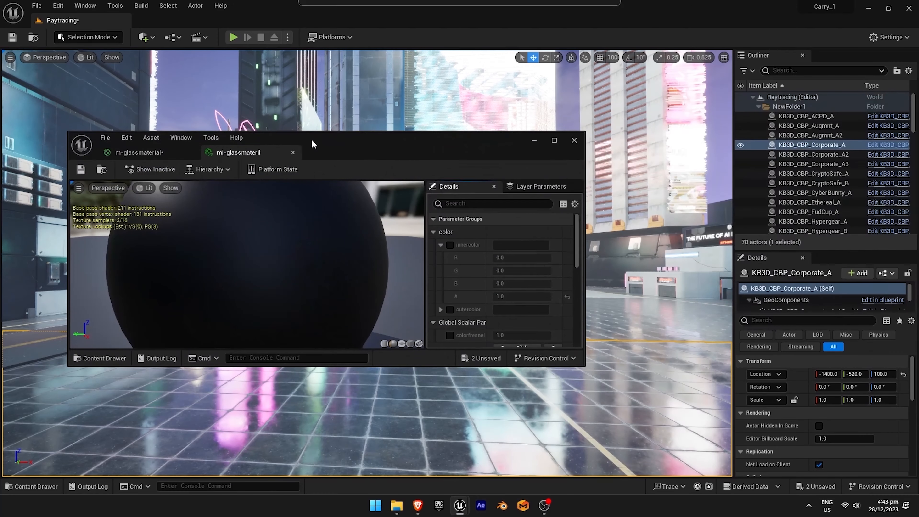
Maximize the instance editor and tick the innercolor and outercolor overrides.
click(141, 152)
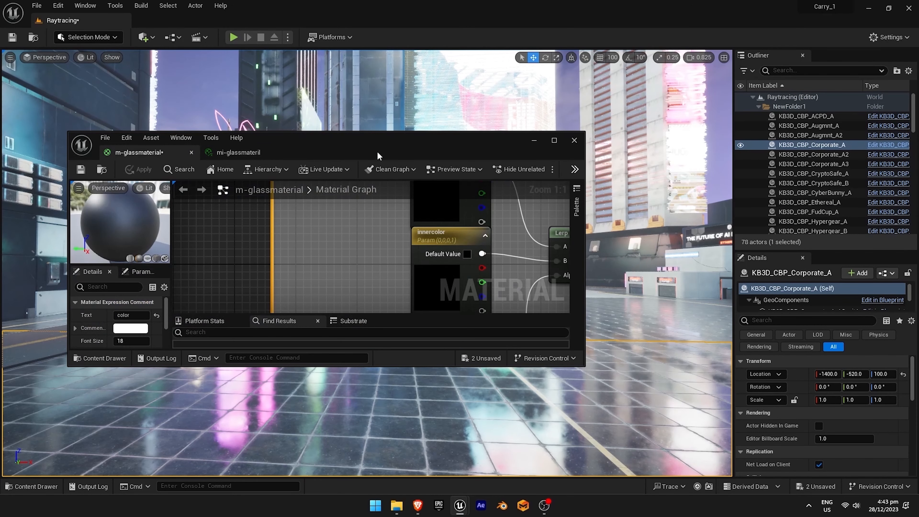
click(237, 152)
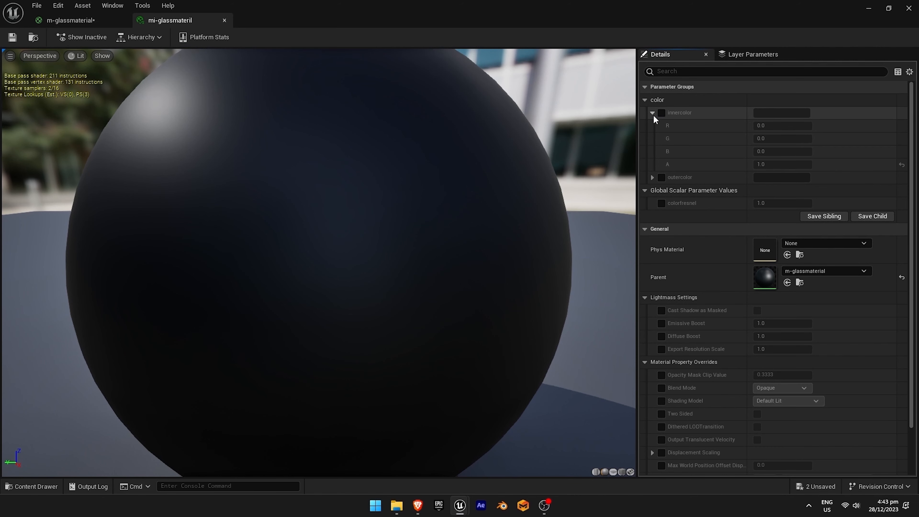
click(652, 112)
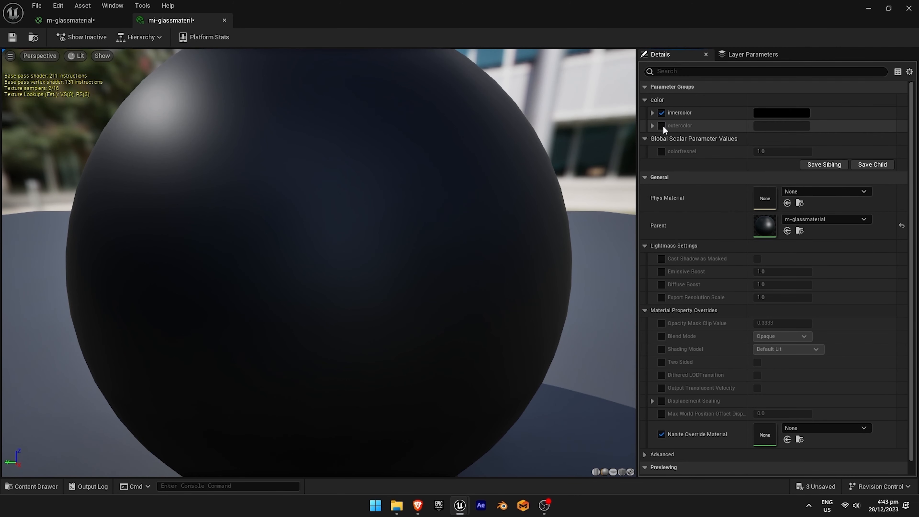
click(661, 126)
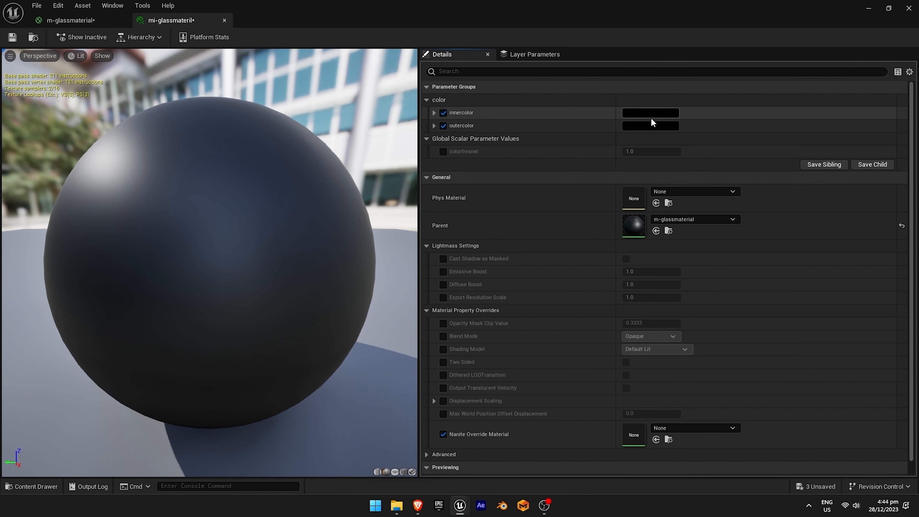
Pick a pink innercolor and a green outercolor in the colour picker.
click(650, 125)
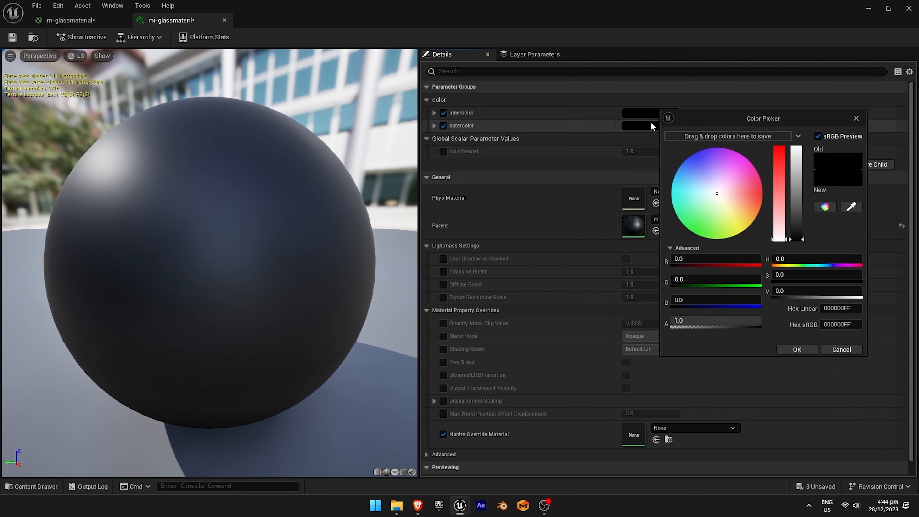
mouse_move(631, 154)
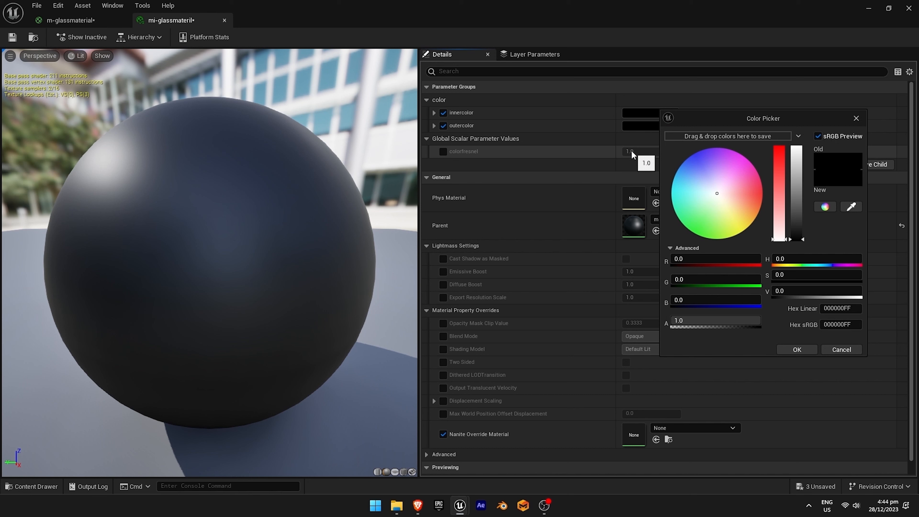
mouse_move(718, 195)
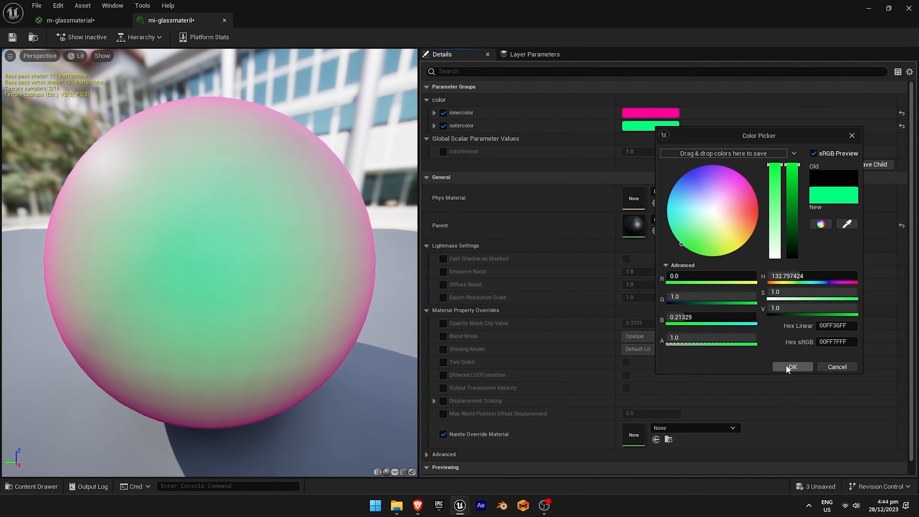
click(790, 367)
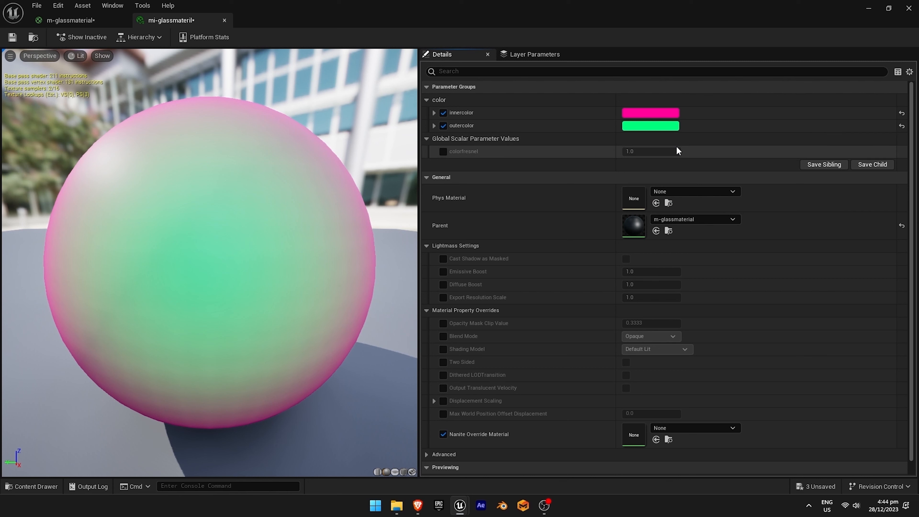
mouse_move(663, 156)
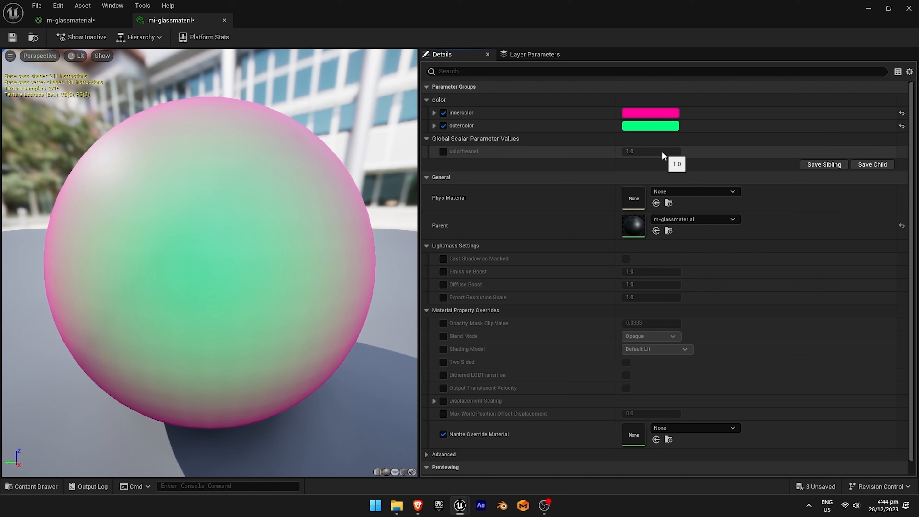
mouse_move(533, 141)
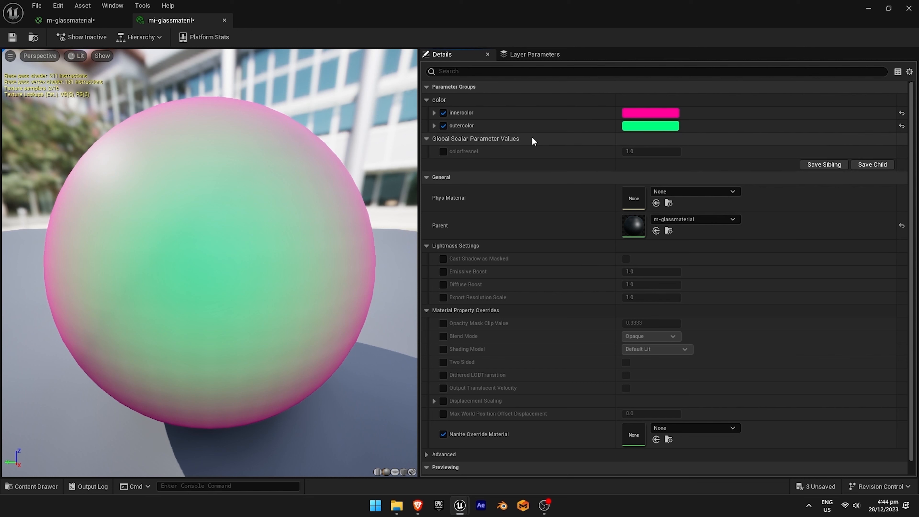
Override colorfresnel to 1.907043, save the instance and check the sphere in the level.
click(443, 151)
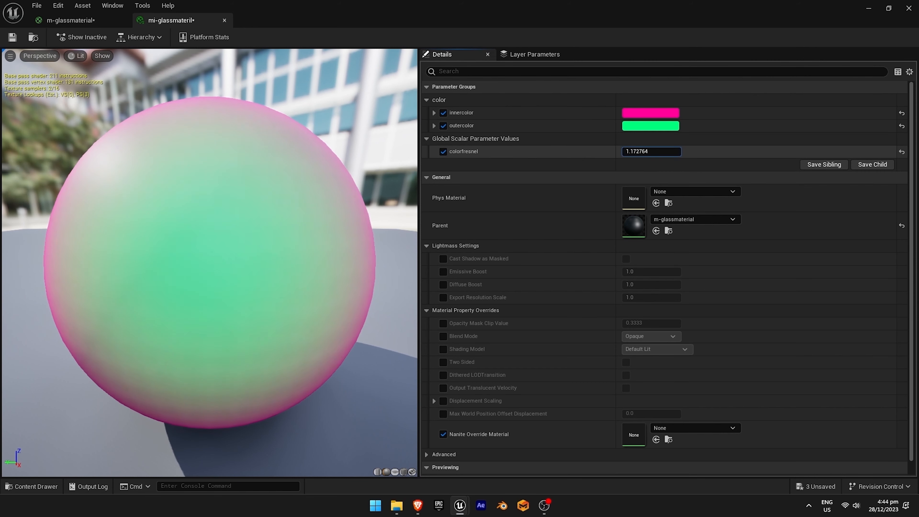
text(0.774273)
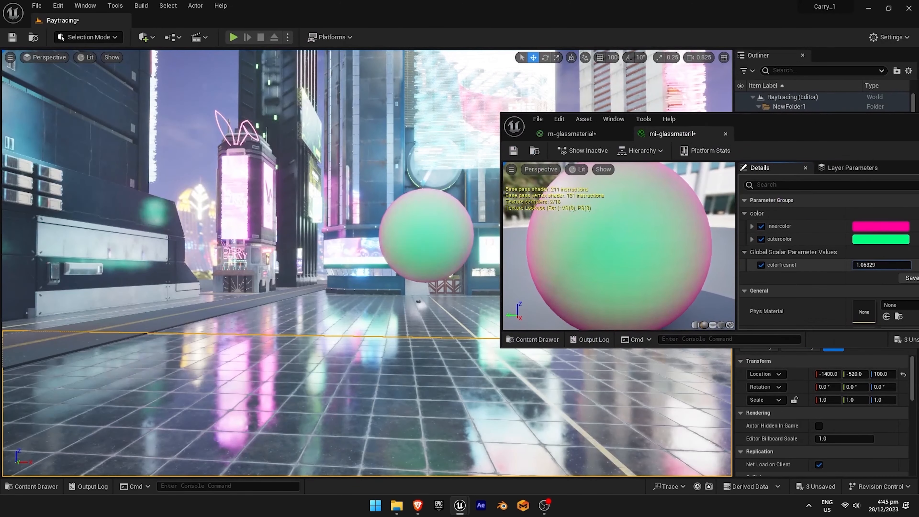
text(1.907043)
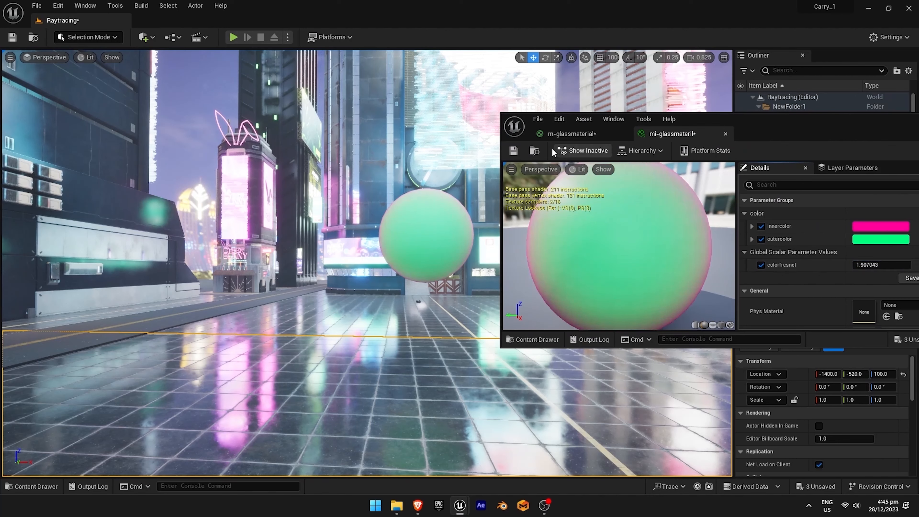
click(576, 134)
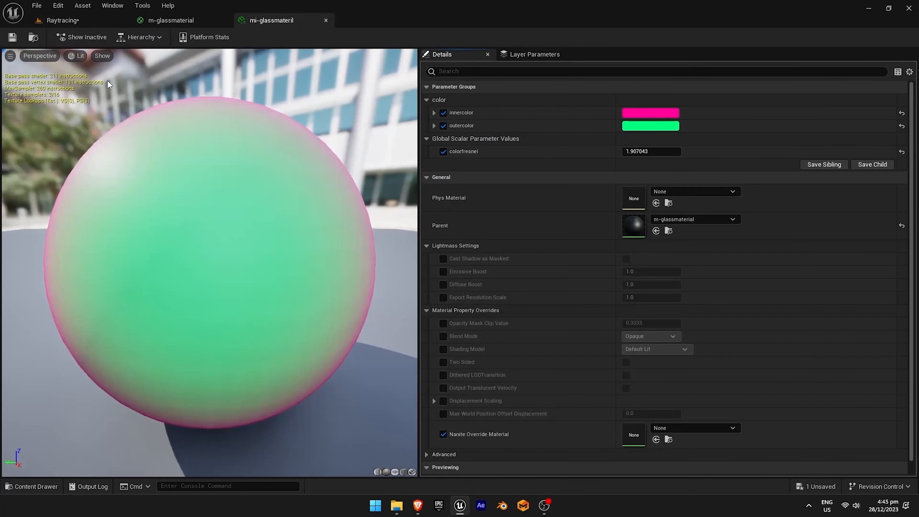
click(62, 20)
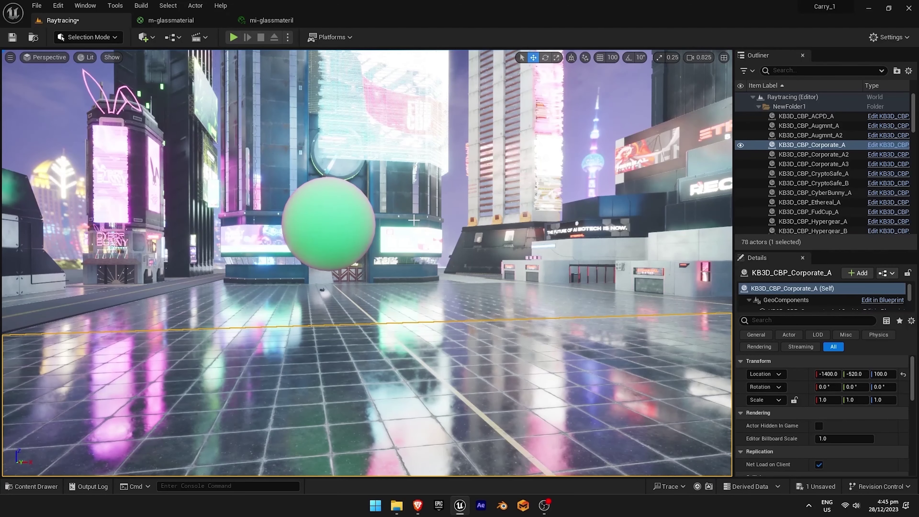
click(171, 20)
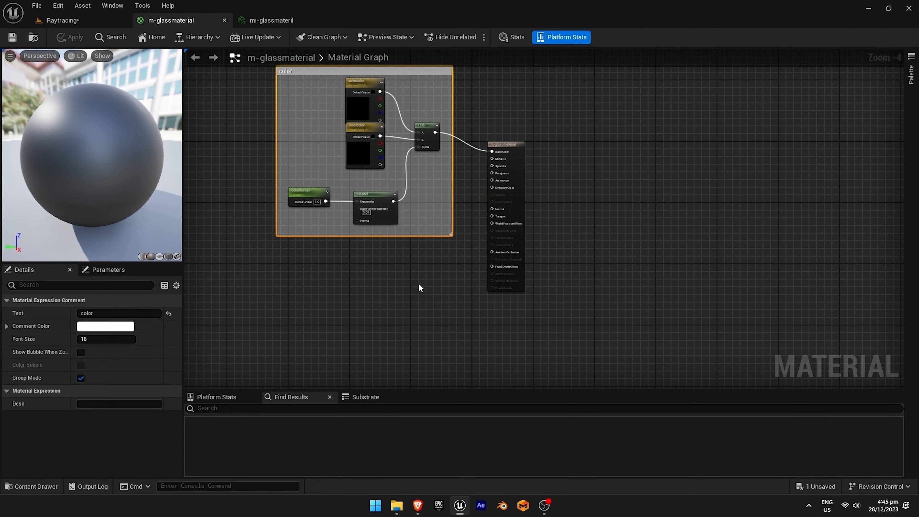
mouse_move(479, 254)
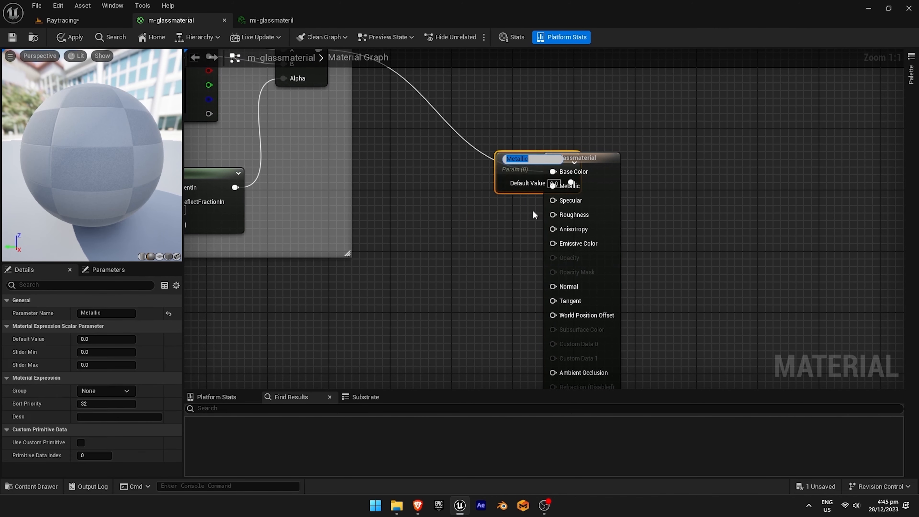
mouse_move(496, 171)
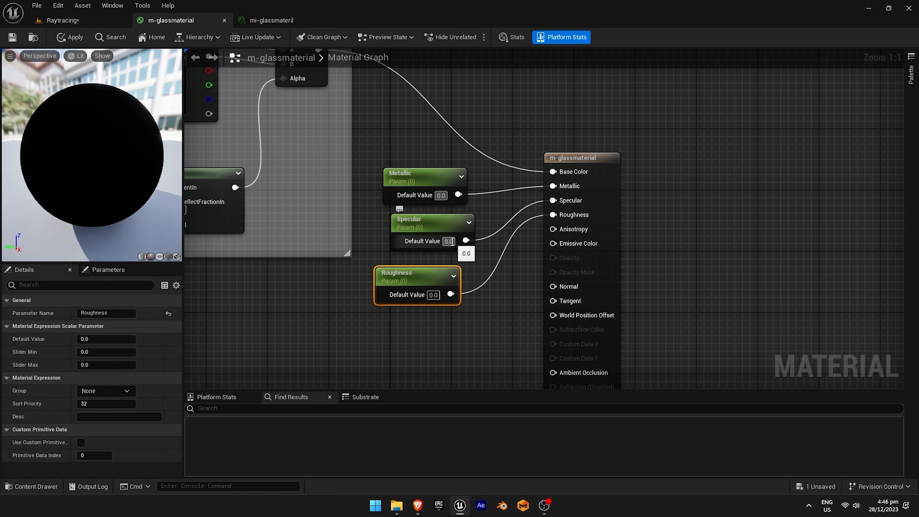
mouse_move(428, 271)
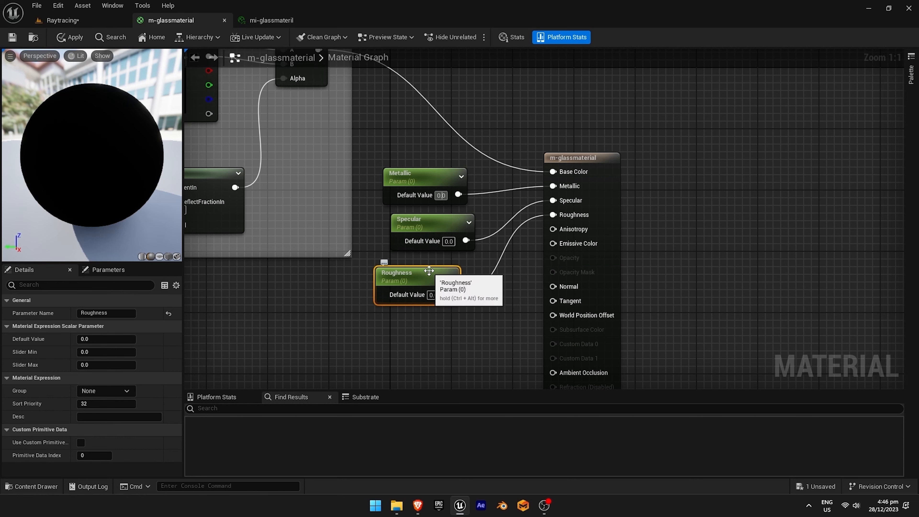
mouse_move(376, 158)
text(parameter)
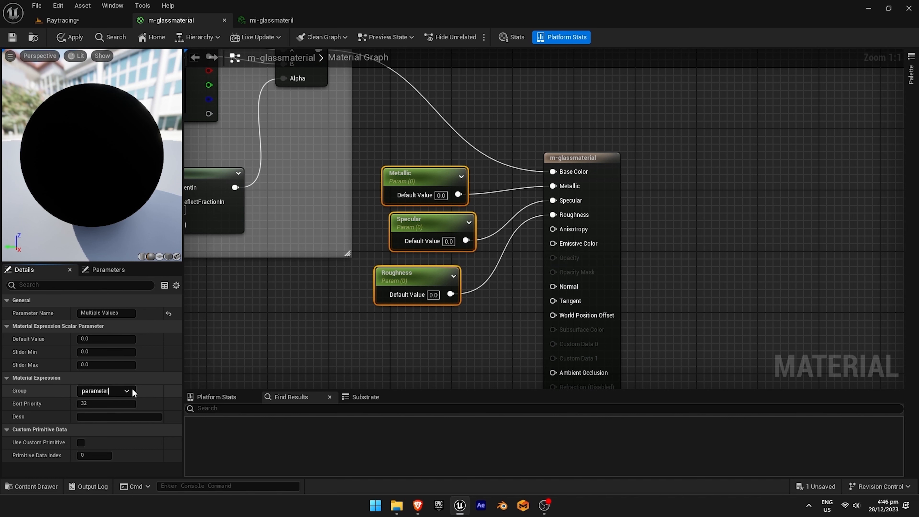
Give the Specular parameter a 0.5 default value and a 1.0 slider maximum.
click(404, 269)
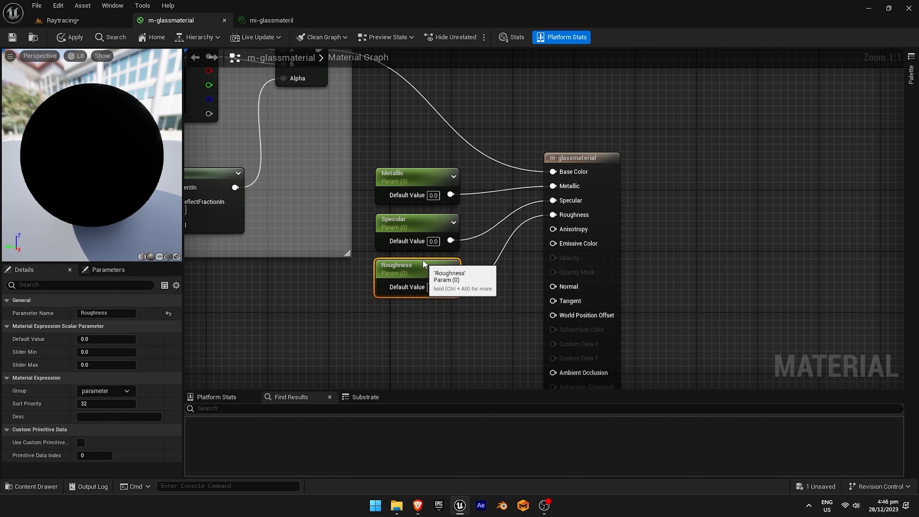
double_click(397, 264)
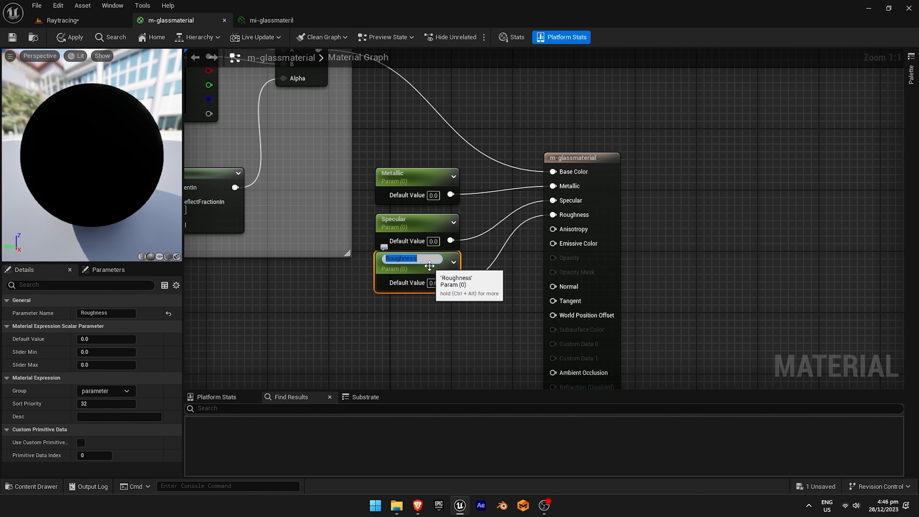
click(392, 220)
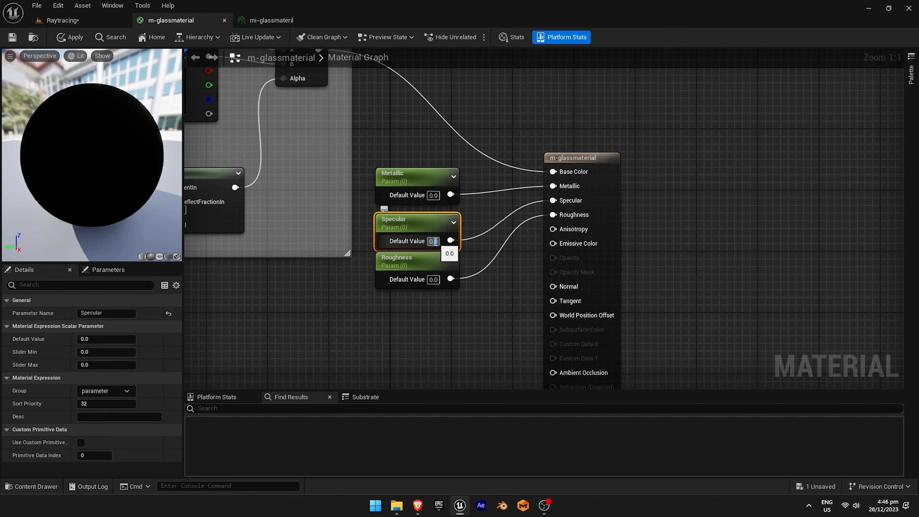
text(0.5)
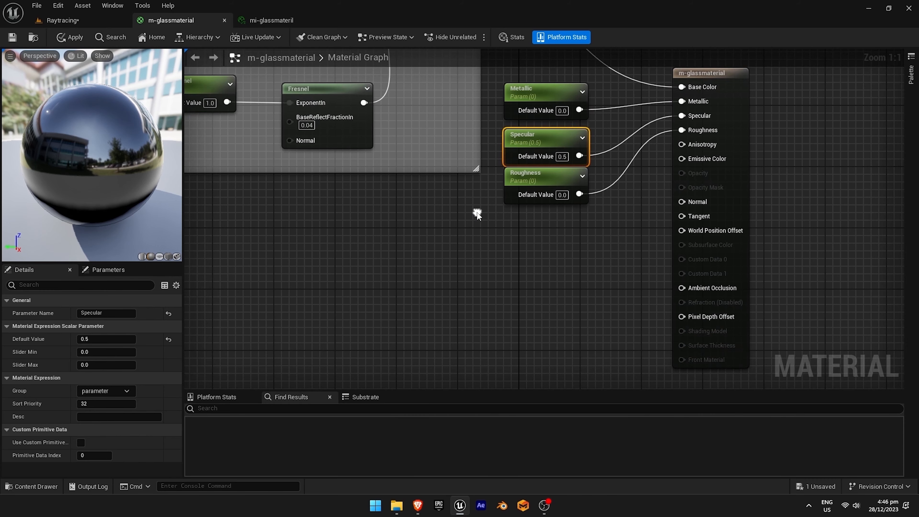
mouse_move(459, 230)
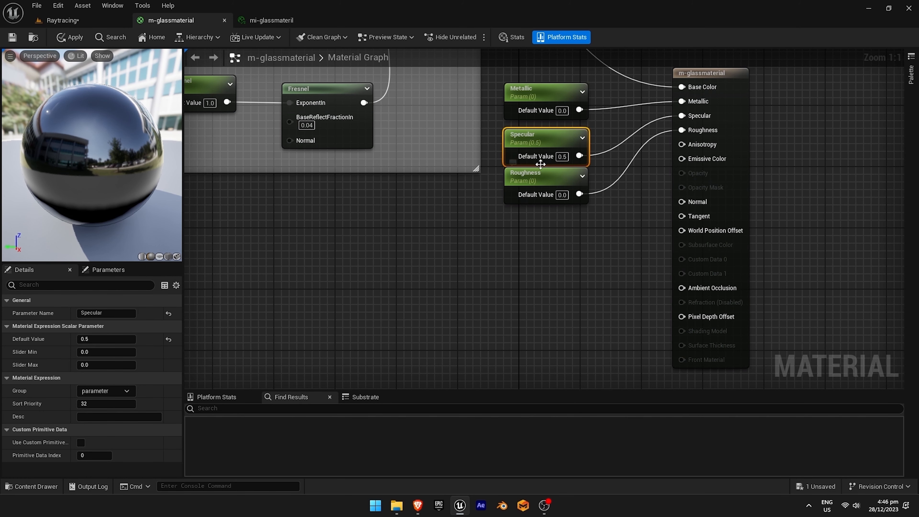
mouse_move(397, 261)
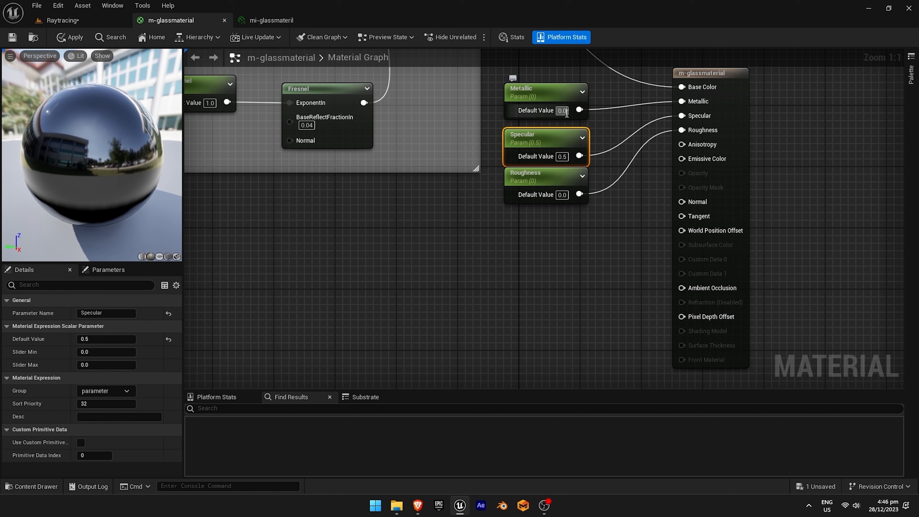
mouse_move(531, 188)
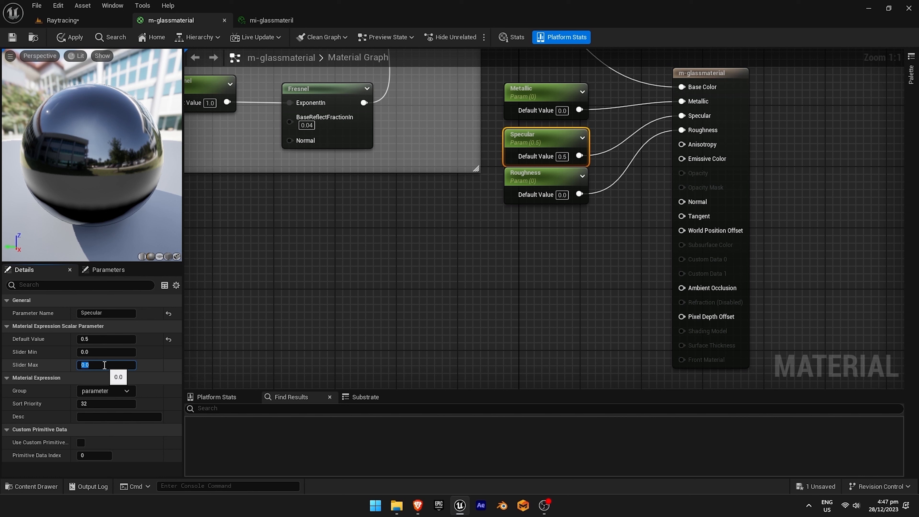
text(1.0)
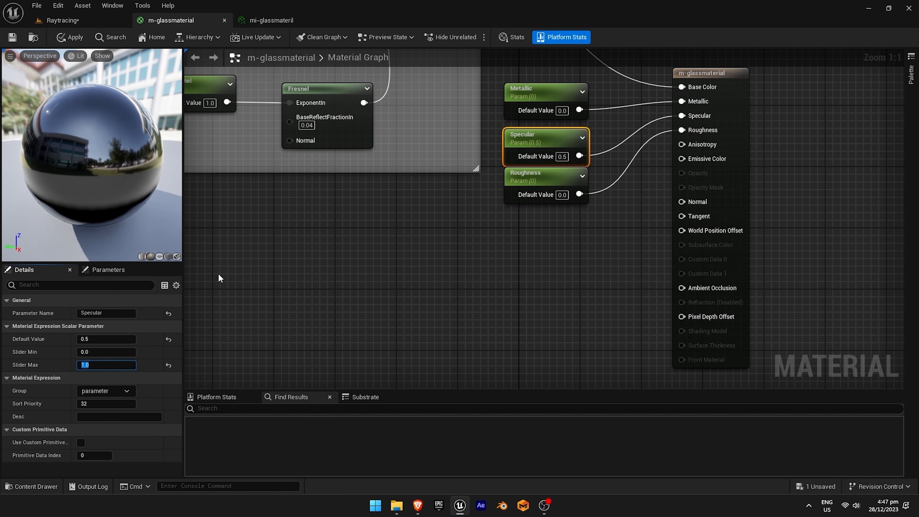
mouse_move(489, 85)
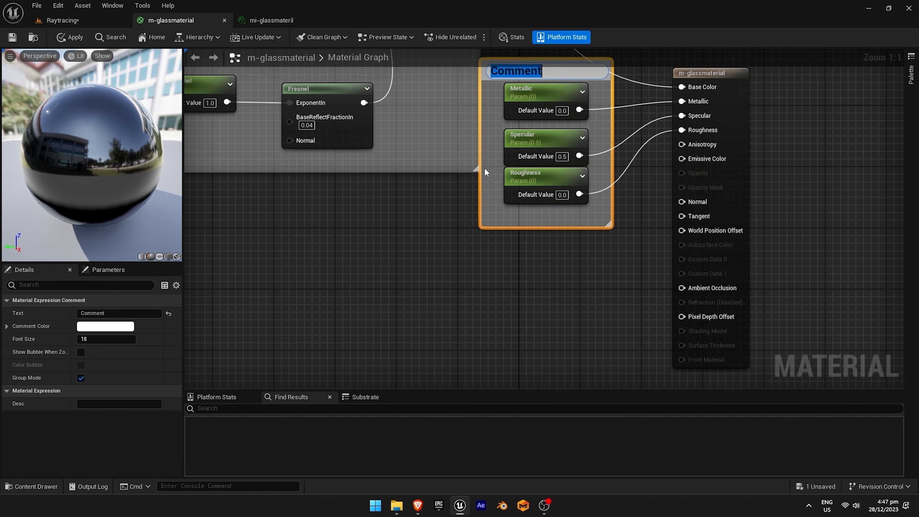
Name the comment around Metallic, Specular and Roughness 'base parameter'.
text(base)
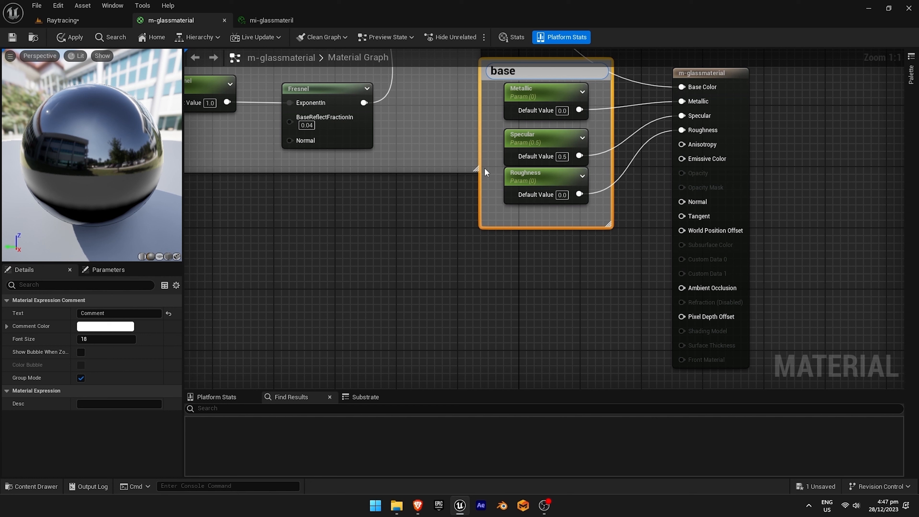
text(parameter)
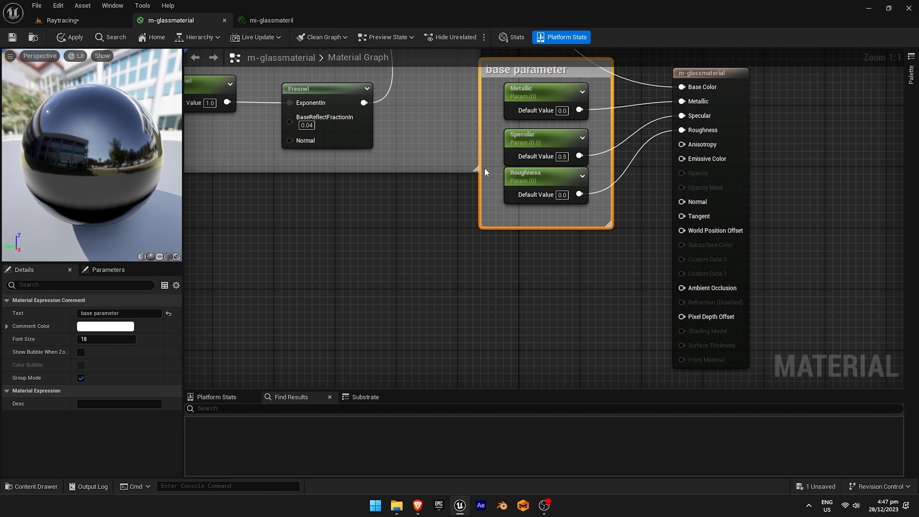
mouse_move(458, 191)
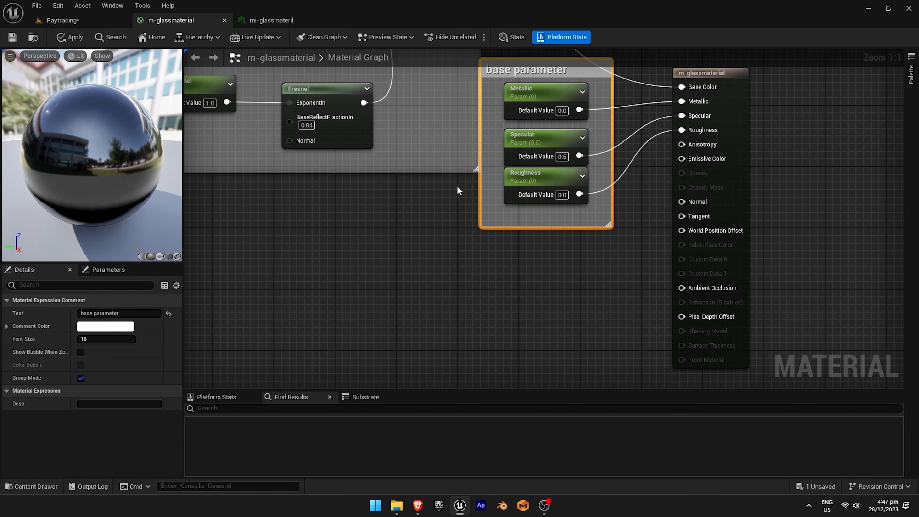
mouse_move(356, 141)
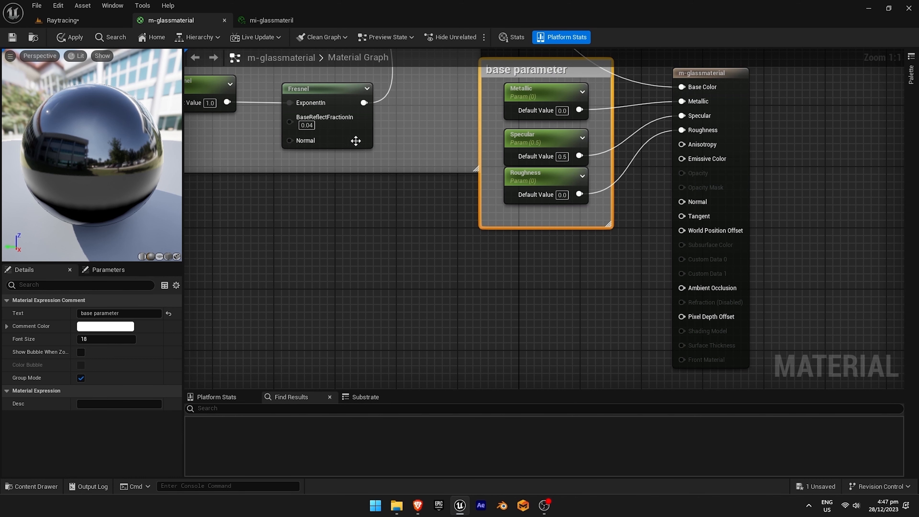
Enable the Metallic and Specular overrides in the mi-glassmateril instance.
click(60, 20)
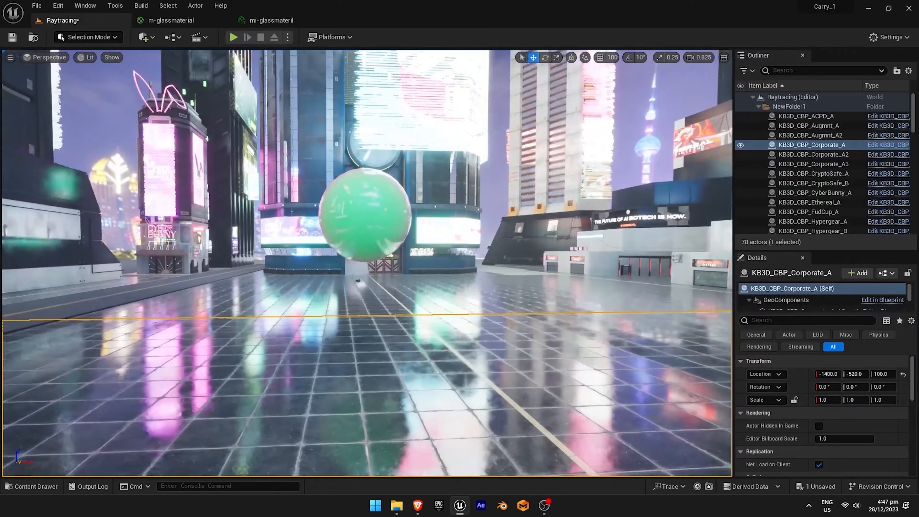
click(271, 20)
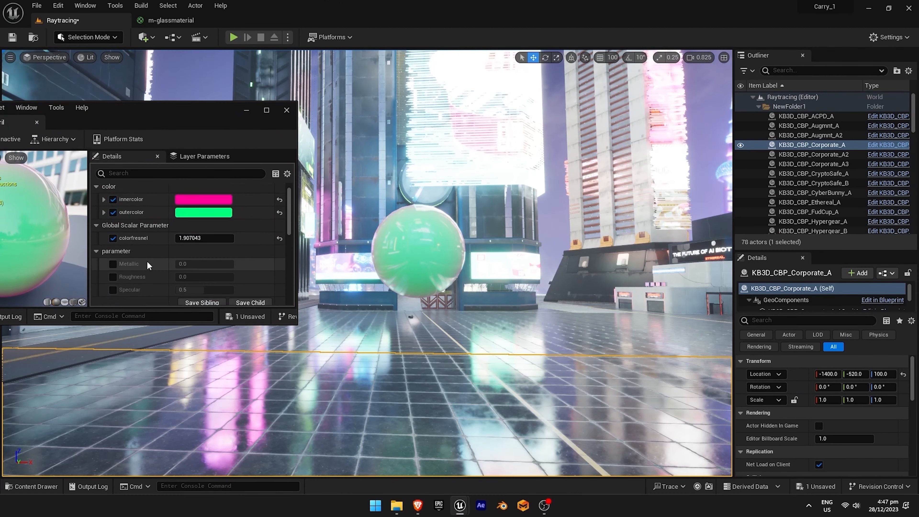
click(113, 264)
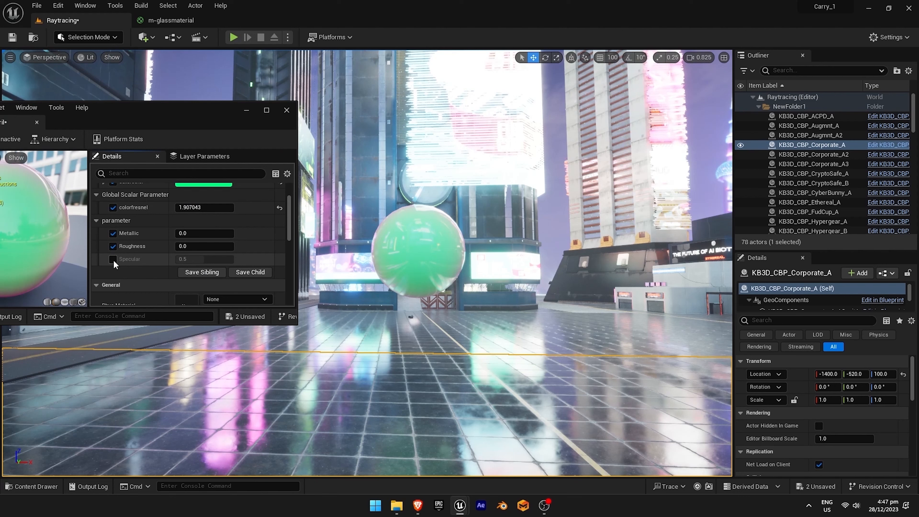
click(112, 258)
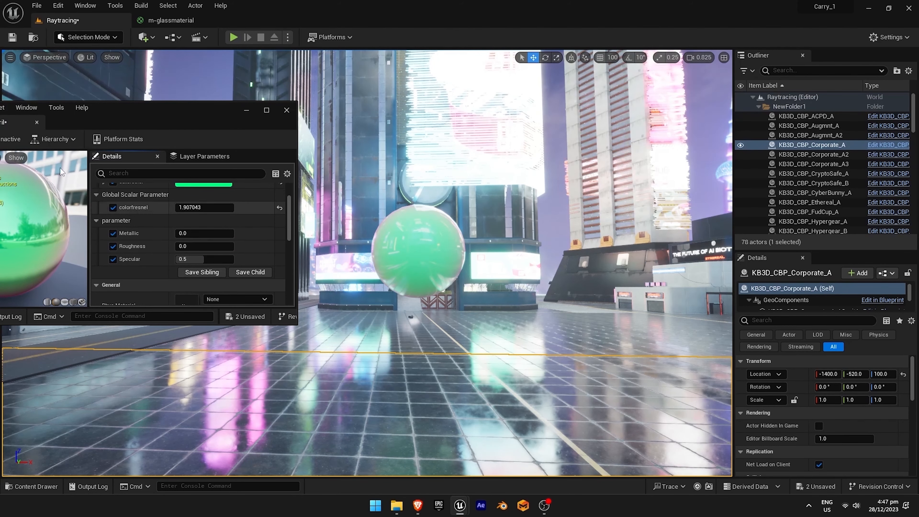
Return to the m-glassmaterial graph and maximize its editor.
click(170, 20)
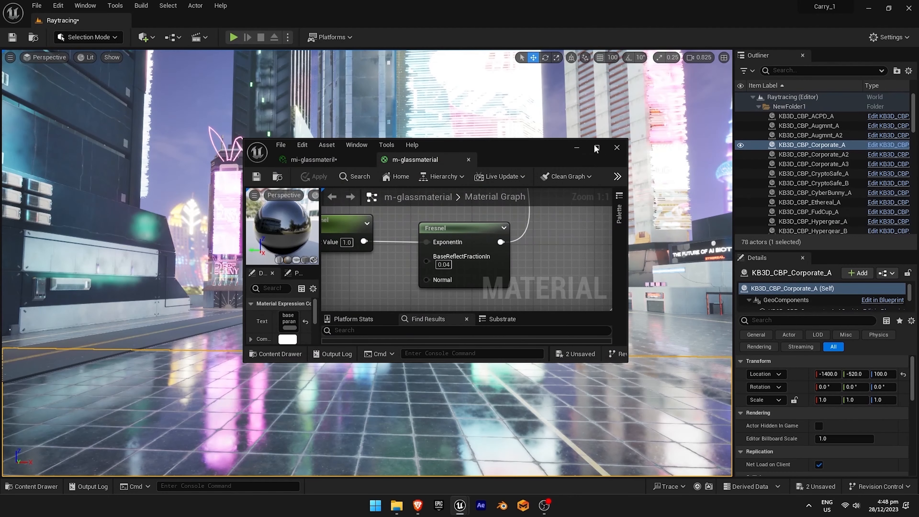
click(596, 148)
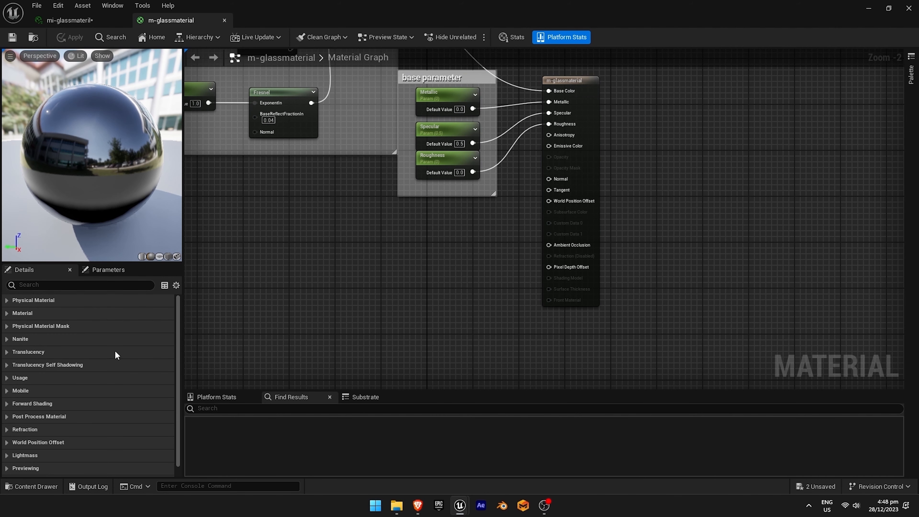
mouse_move(32, 392)
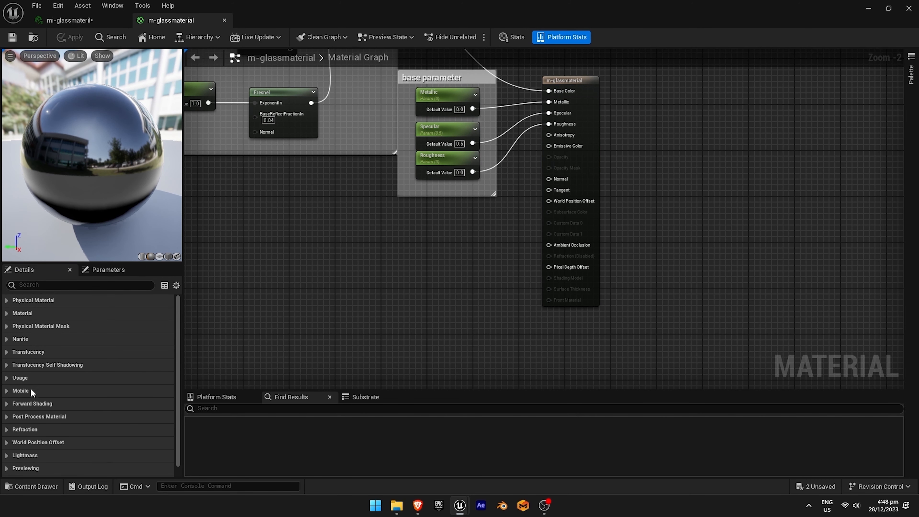
Change the glass material's Blend Mode to Translucent in the Details panel.
click(6, 301)
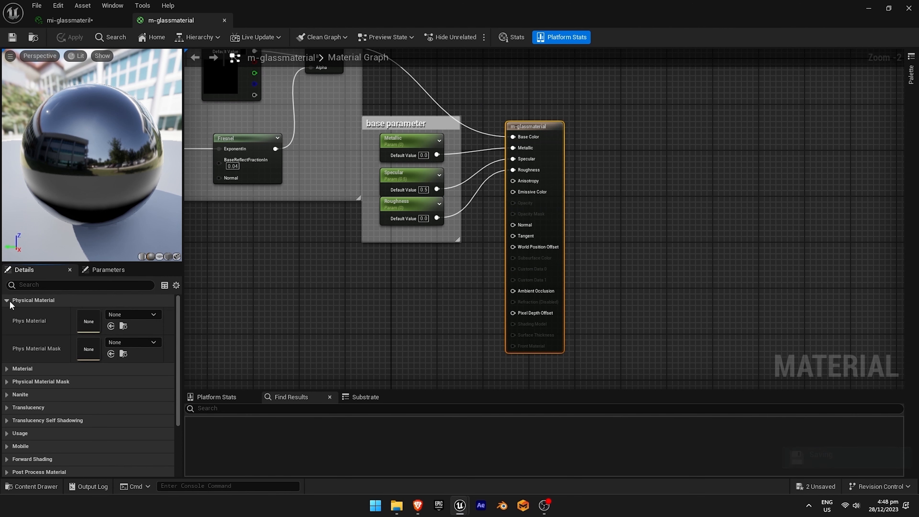
click(6, 300)
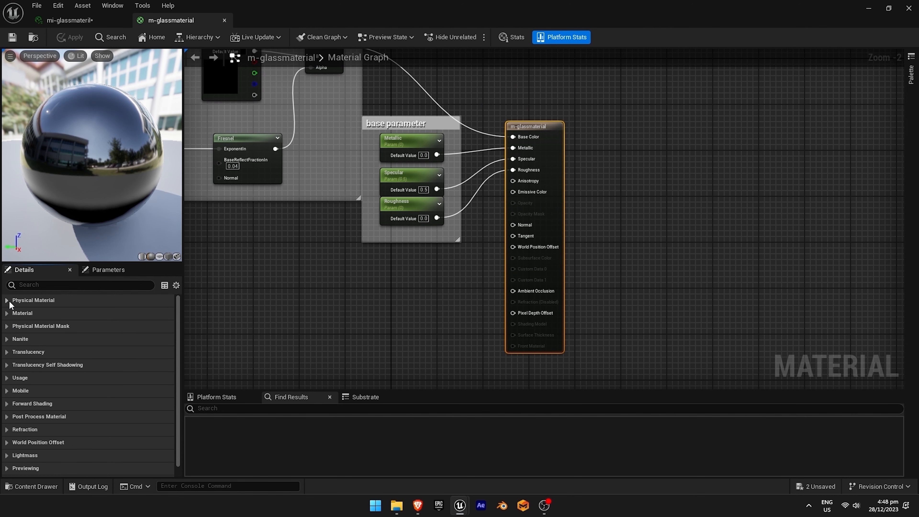
mouse_move(8, 303)
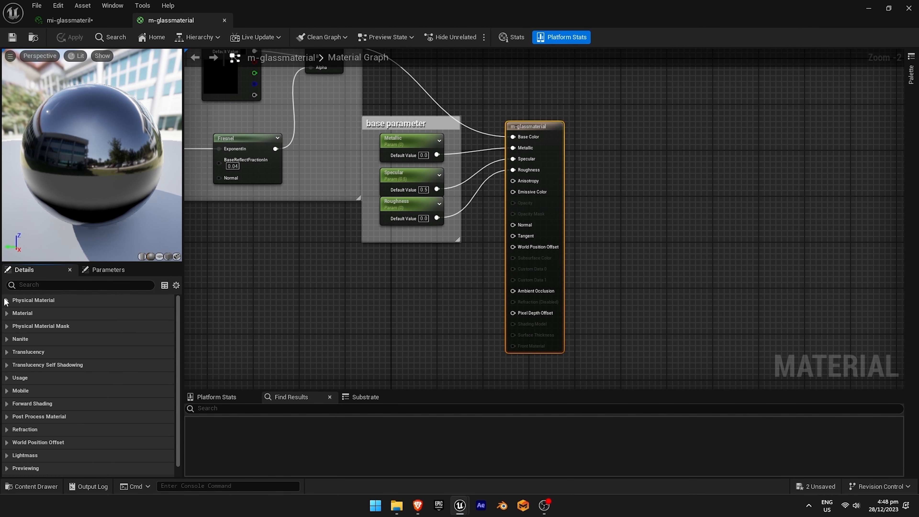
click(105, 339)
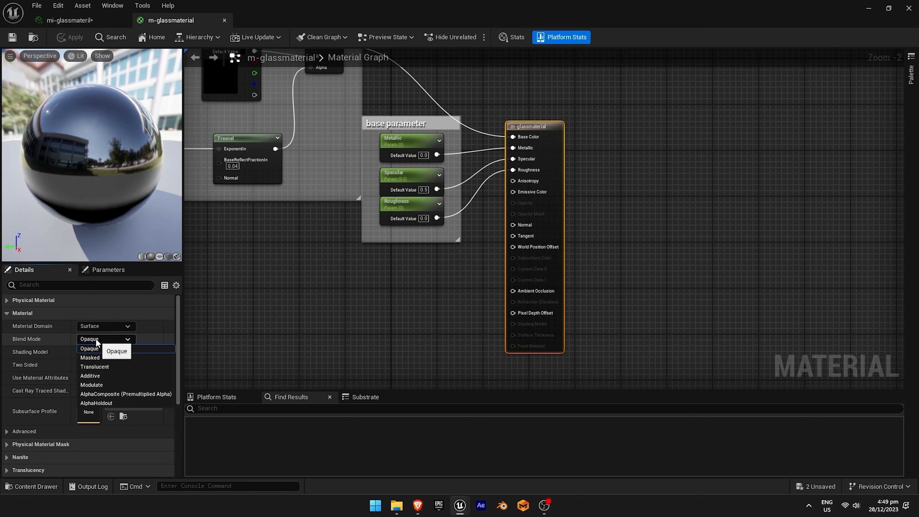
mouse_move(104, 376)
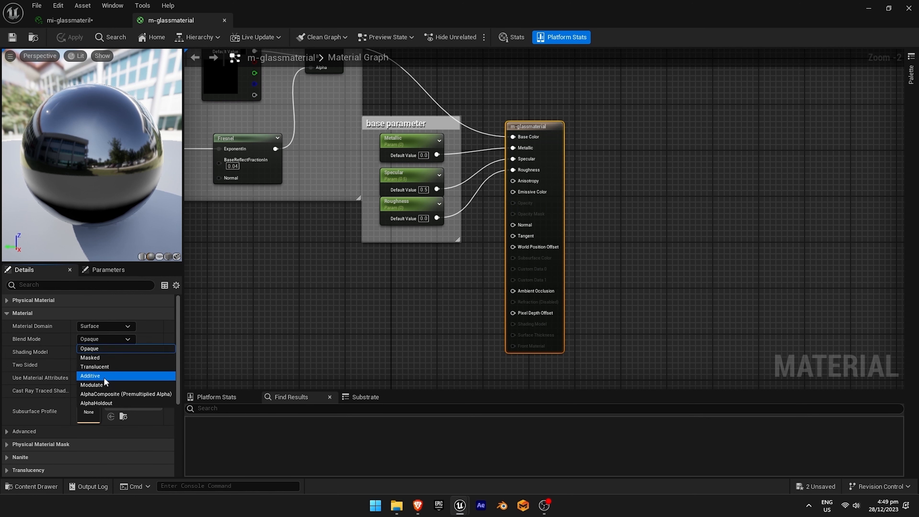
click(94, 367)
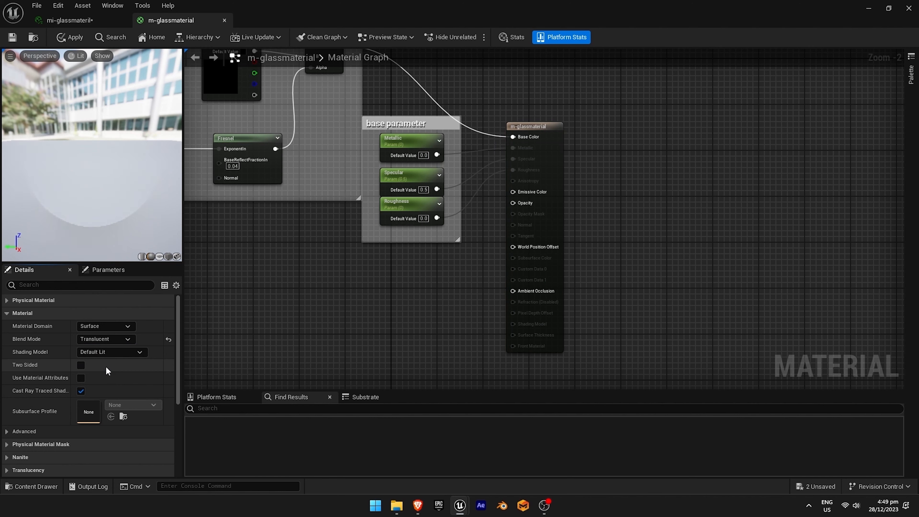
mouse_move(525, 181)
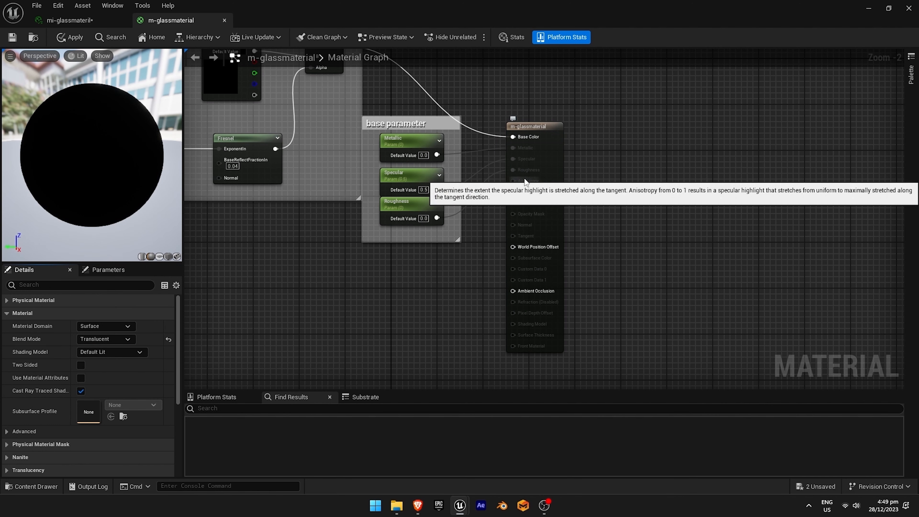
mouse_move(522, 183)
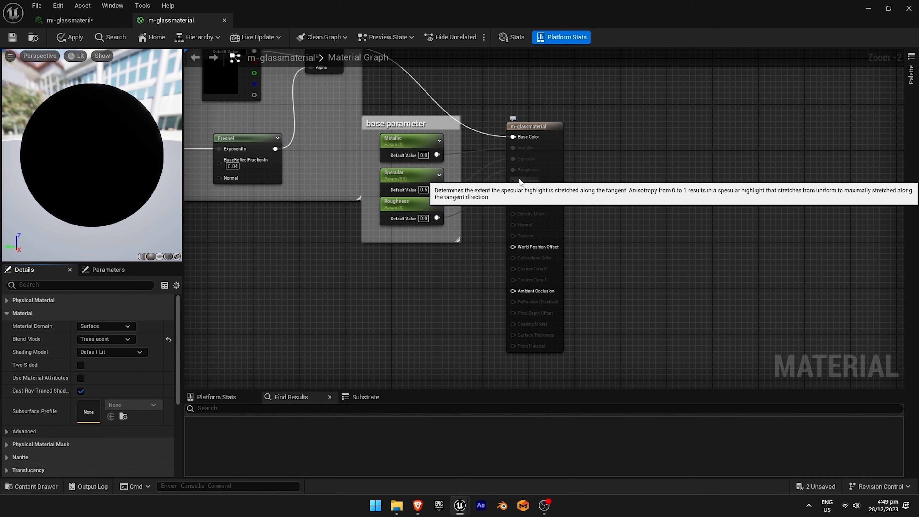
mouse_move(563, 185)
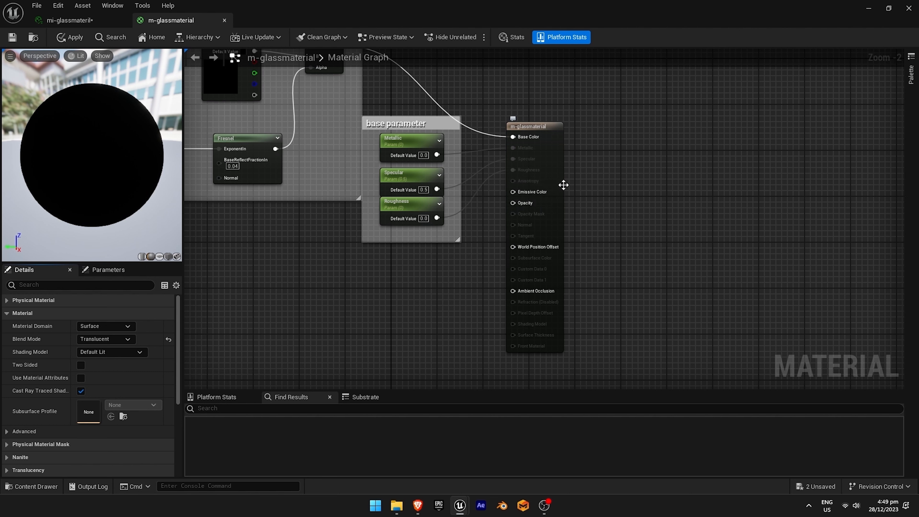
mouse_move(516, 173)
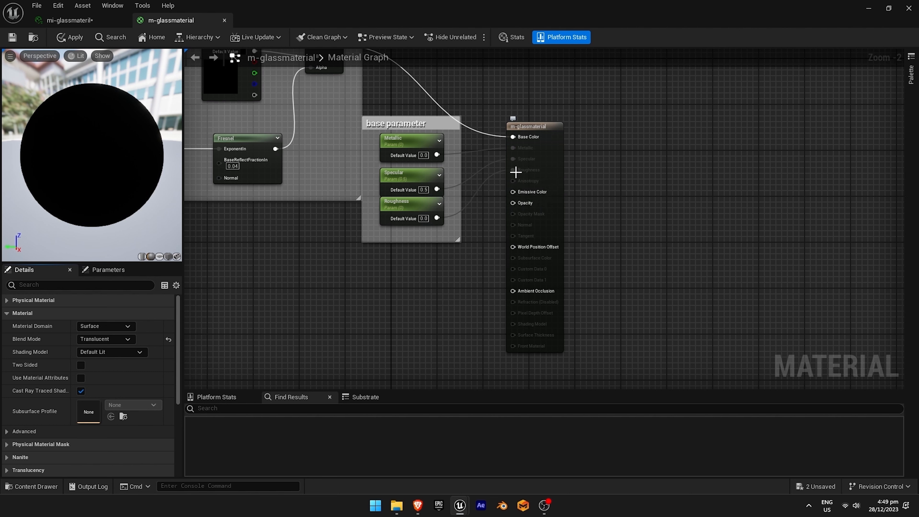
Change the Translucency Lighting Mode to Surface TranslucencyVolume.
scroll(down, 3)
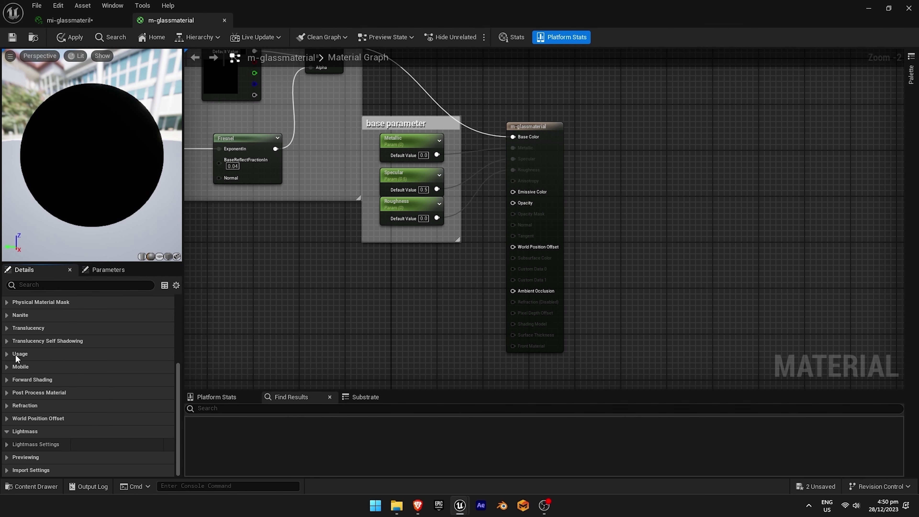
click(6, 328)
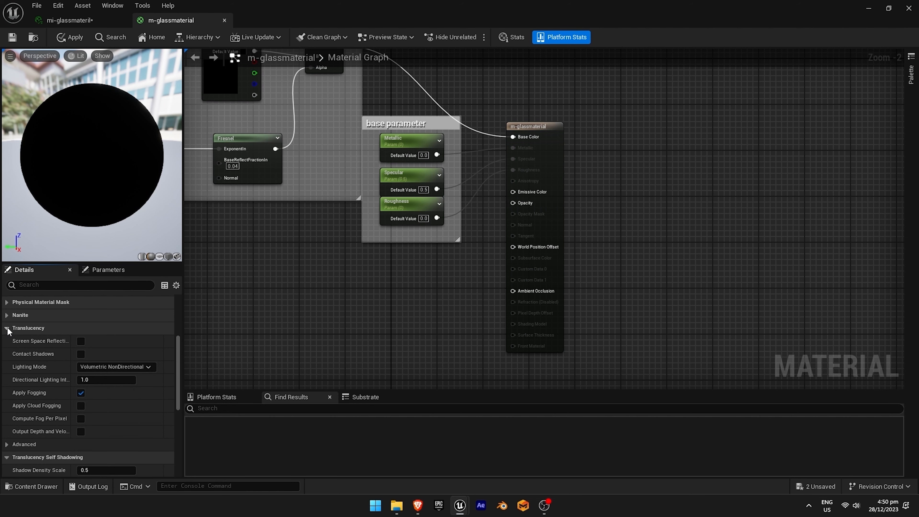
click(115, 366)
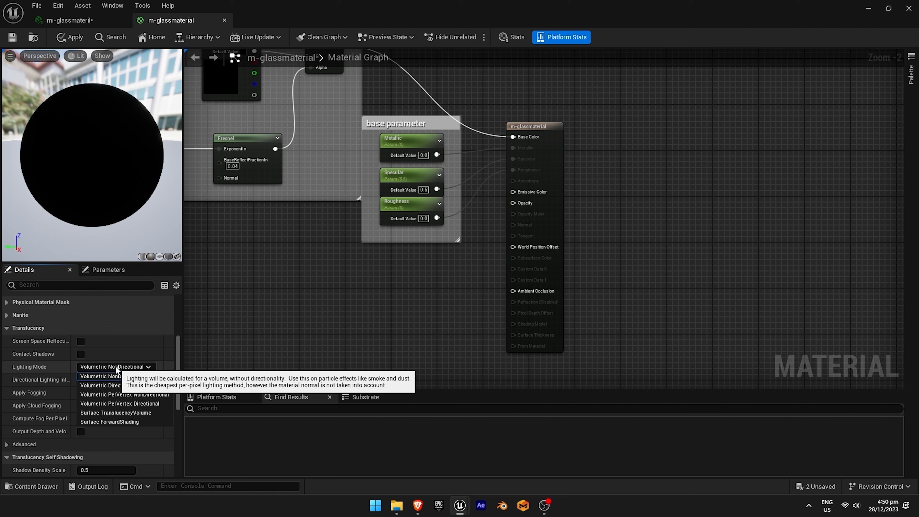
mouse_move(116, 412)
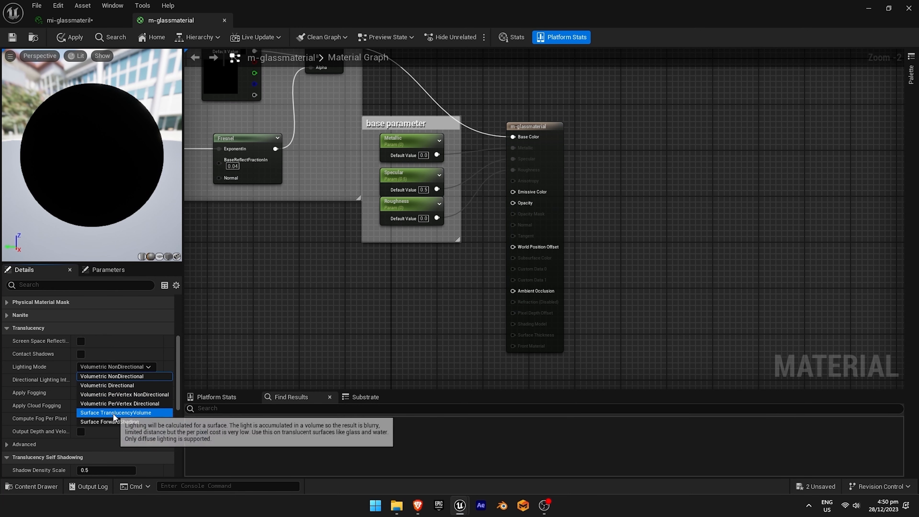
click(116, 413)
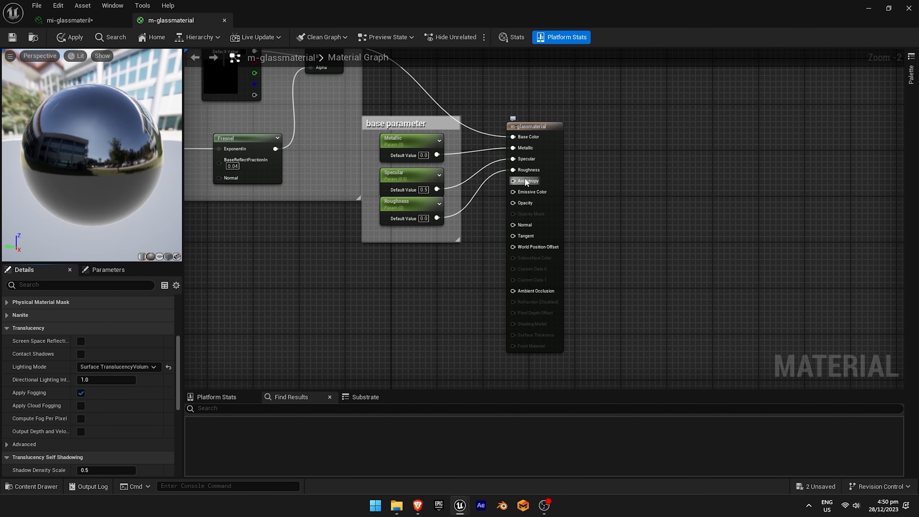
mouse_move(525, 181)
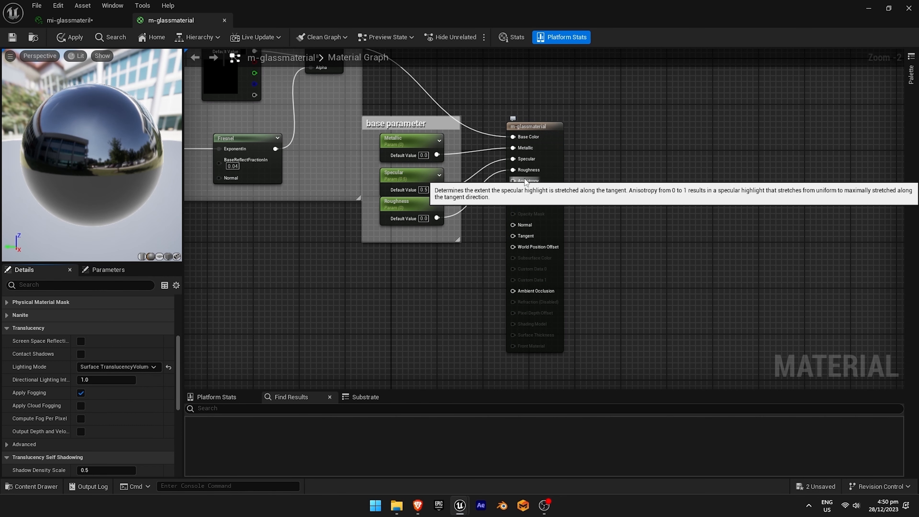
mouse_move(522, 206)
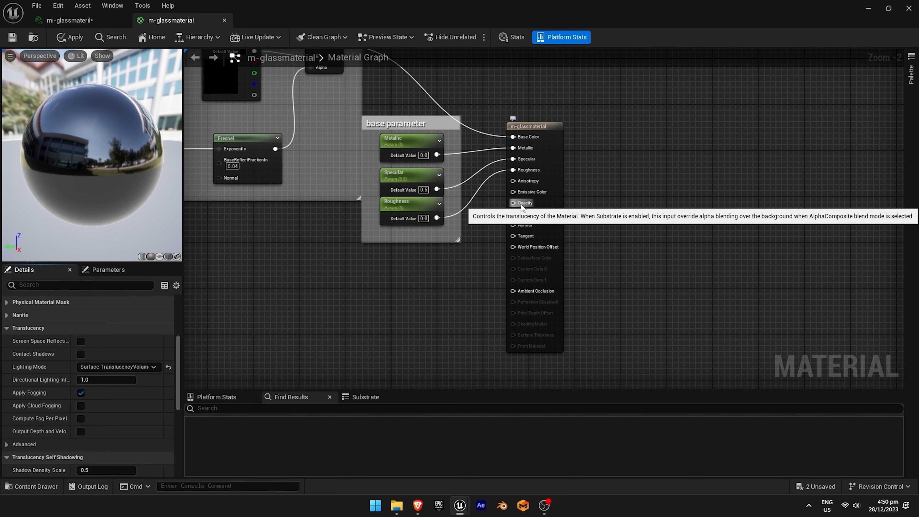
mouse_move(390, 299)
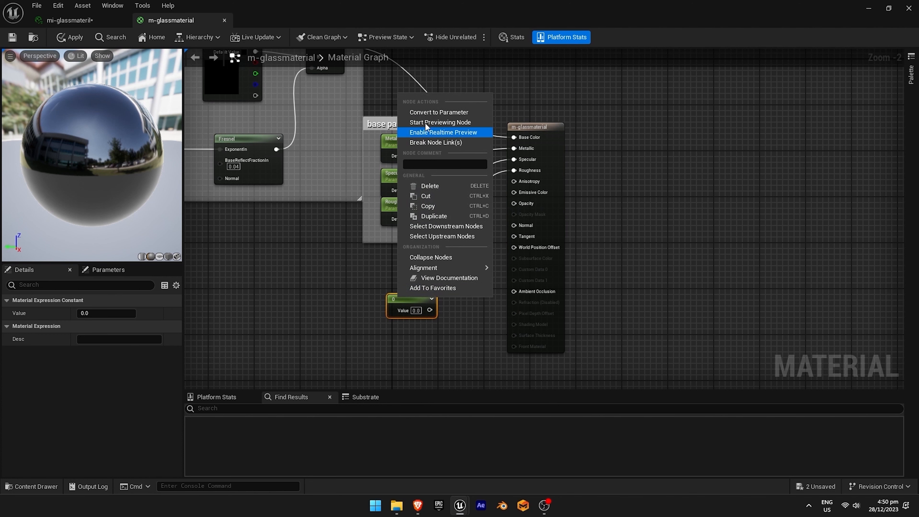
Convert the opacity constant into a parameter with default value 0.5.
click(438, 113)
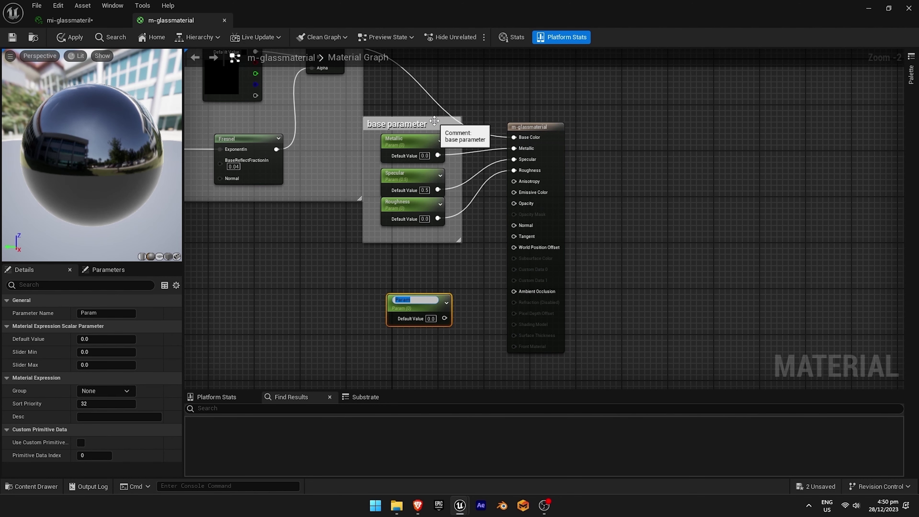
mouse_move(414, 299)
text(opicaty)
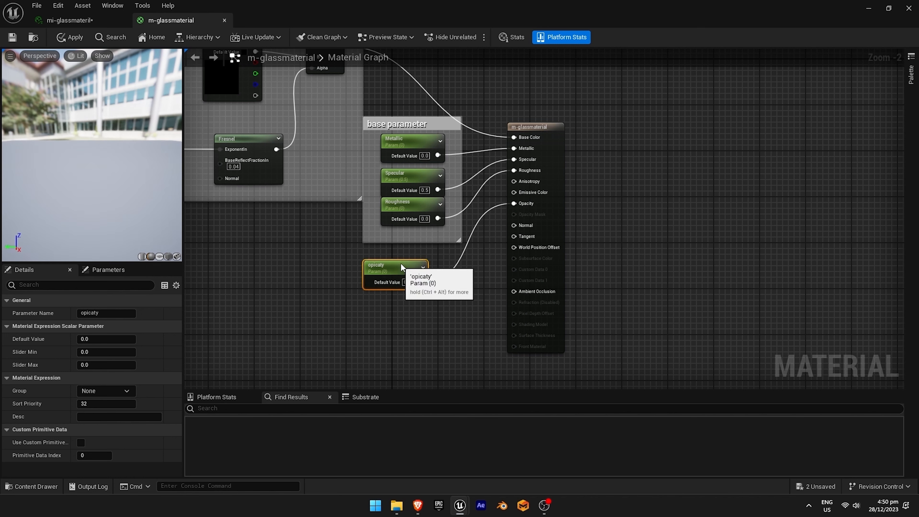
click(413, 282)
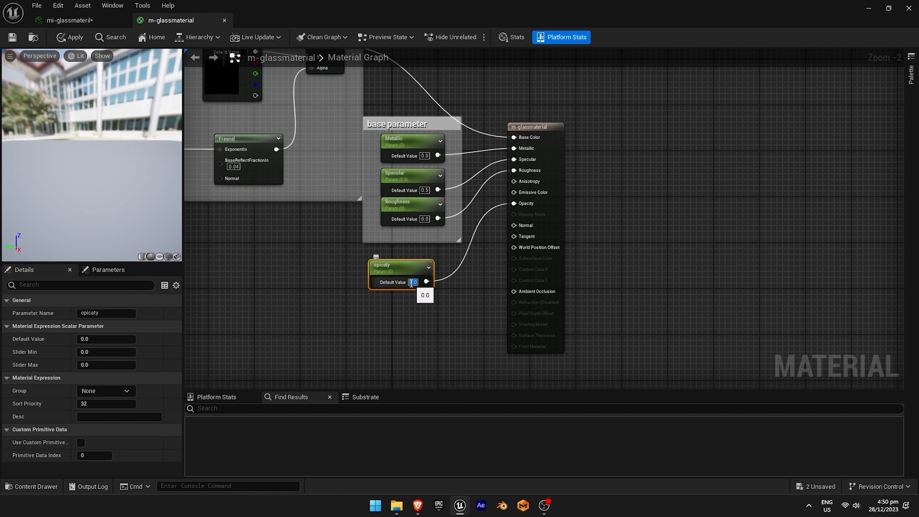
text(0.5)
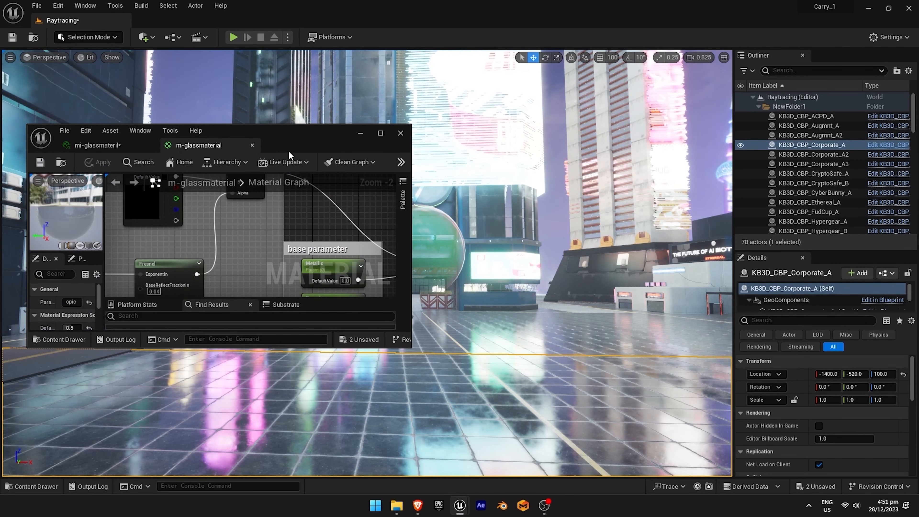
Assign the opacity parameter to a group named 'opacity' in Details.
click(380, 133)
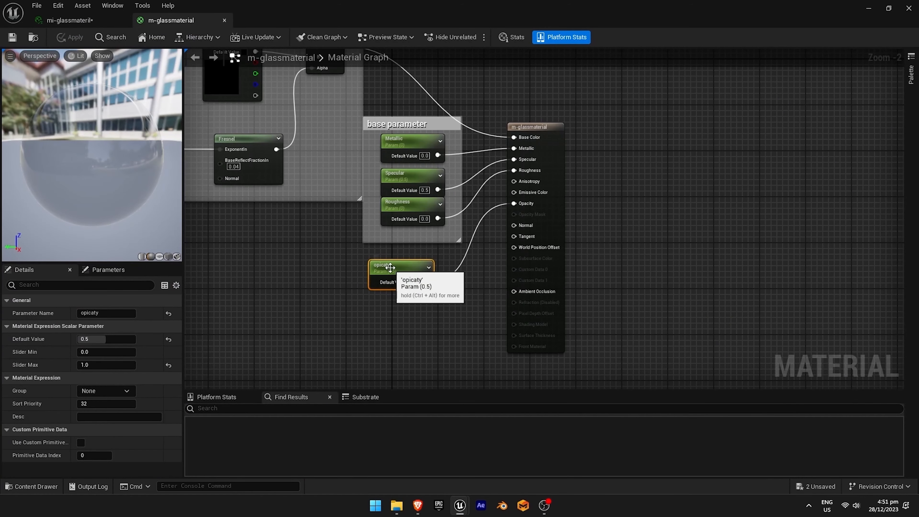
double_click(106, 313)
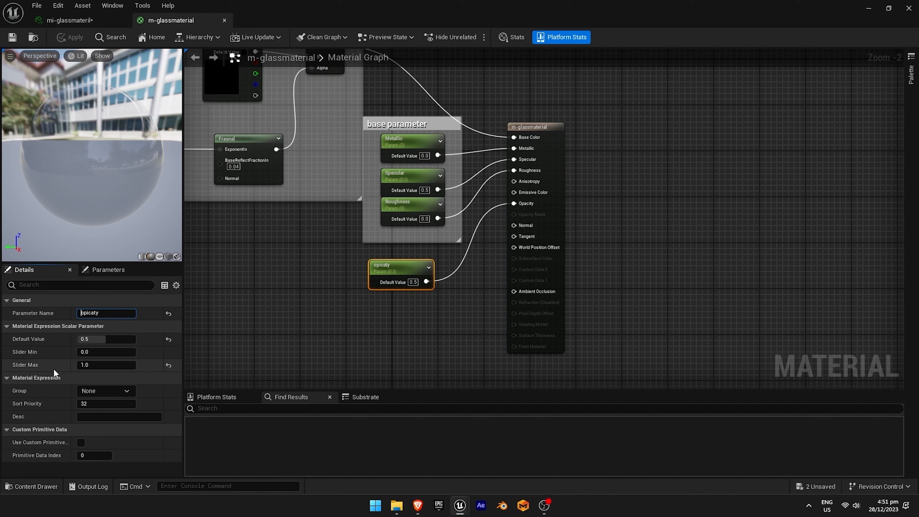
click(105, 391)
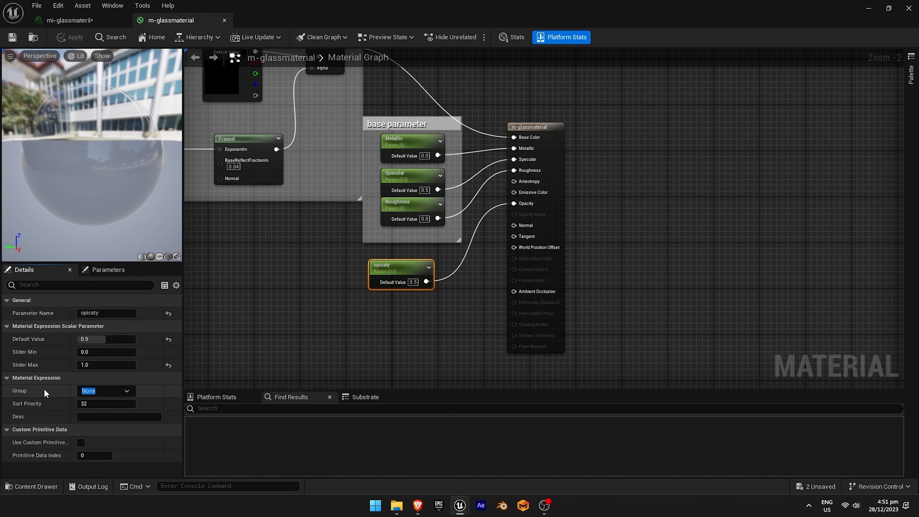
text(opacity)
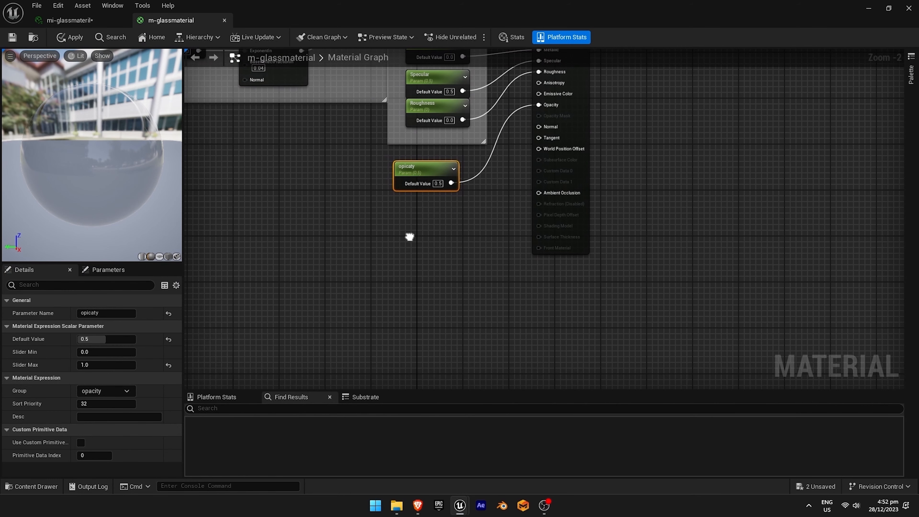
mouse_move(421, 171)
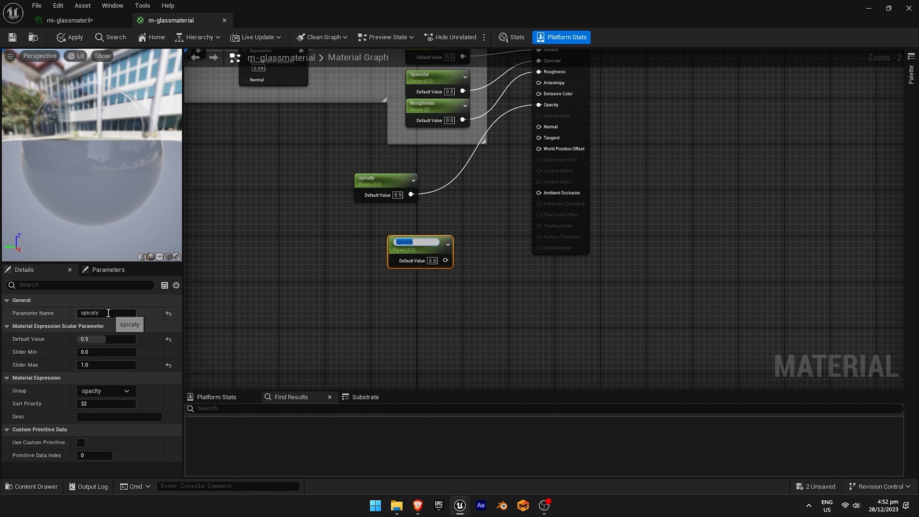
Rename the duplicated opacity parameter to 'inneropcity'.
text(inneropcity)
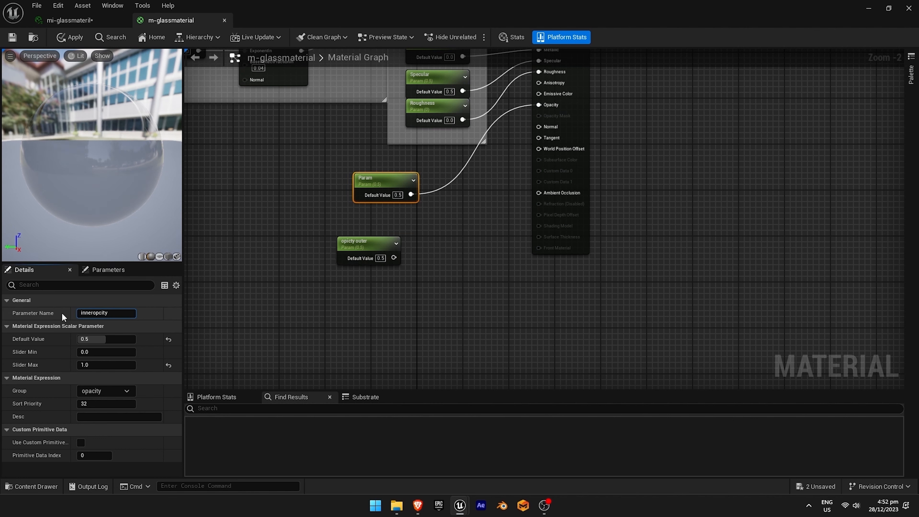
click(374, 240)
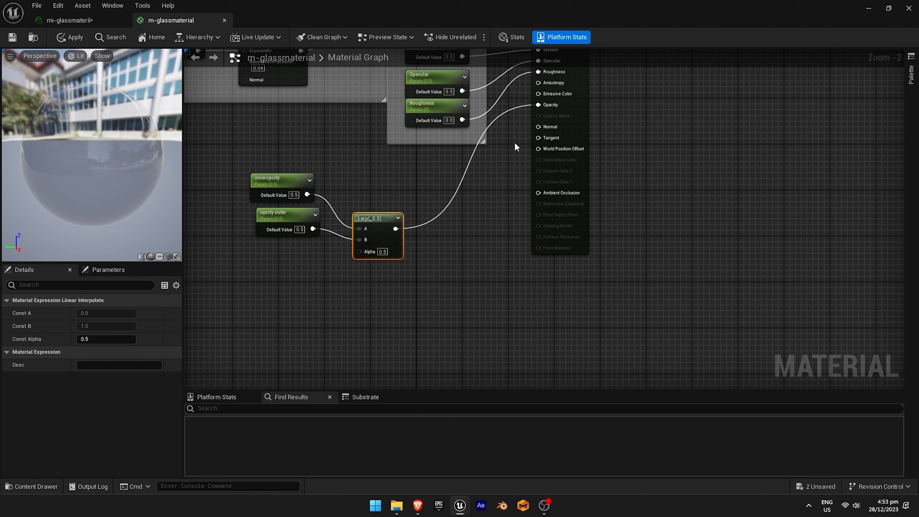
mouse_move(531, 124)
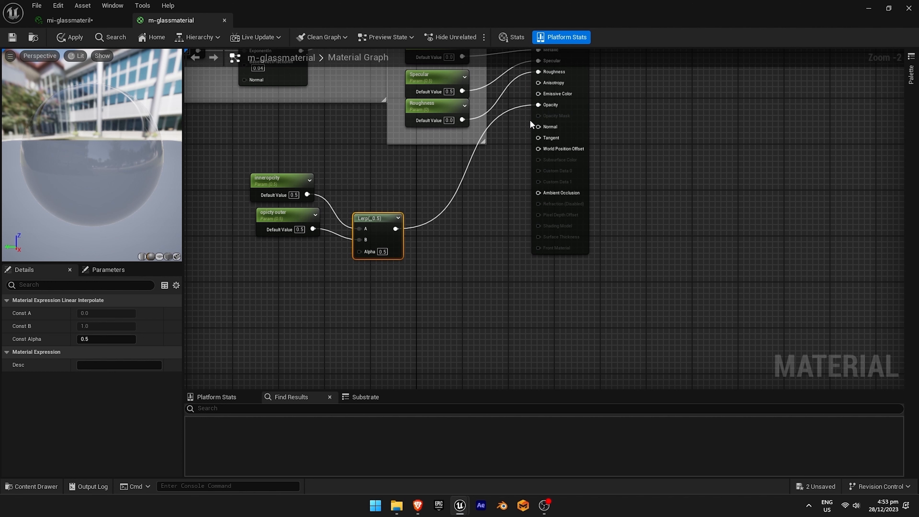
mouse_move(526, 130)
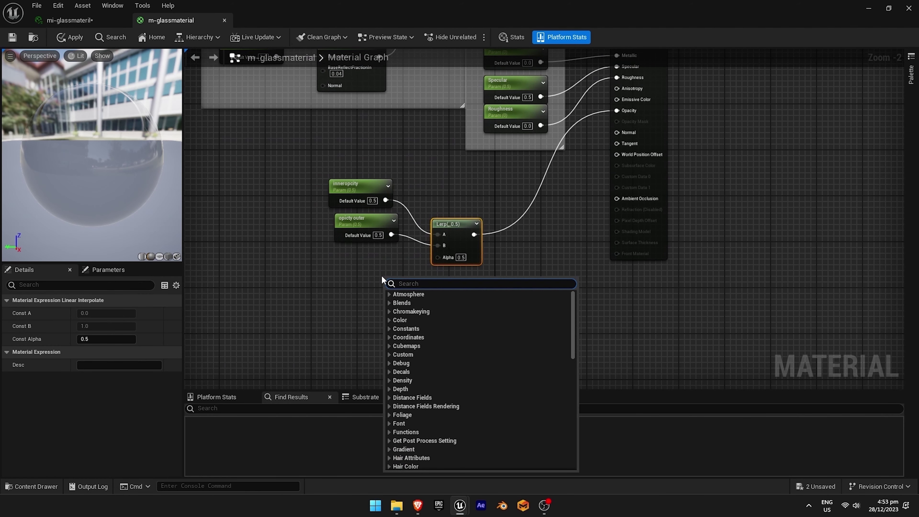
Add a Fresnel node beside the Lerp and arrange it with the inner and outer opacity parameters.
text(f)
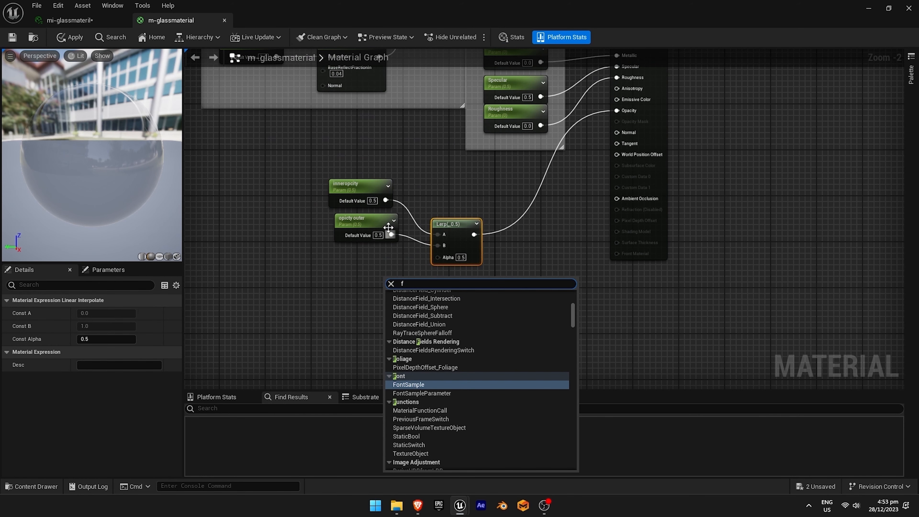
scroll(down, 3)
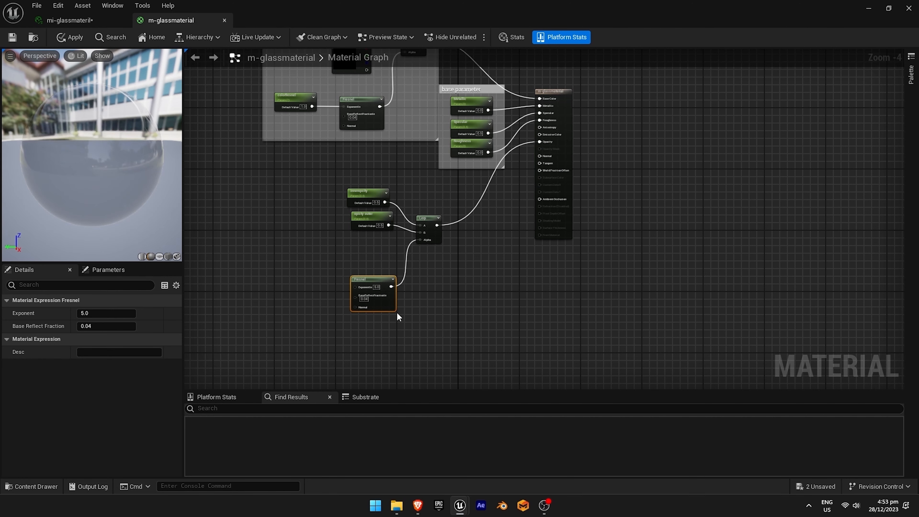
mouse_move(394, 280)
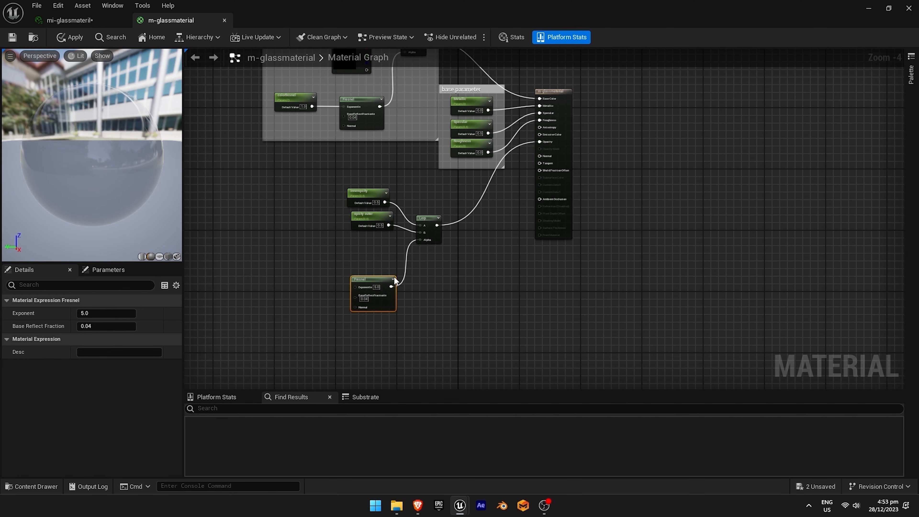
click(456, 211)
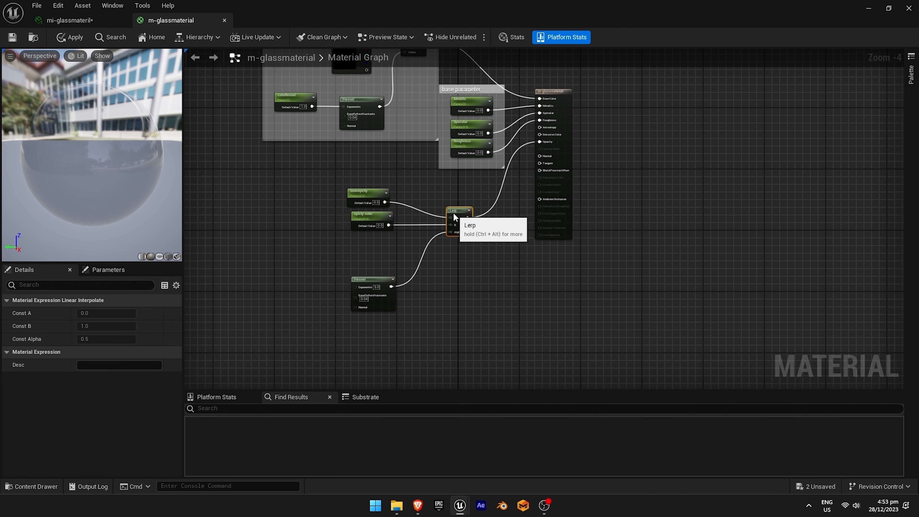
click(379, 279)
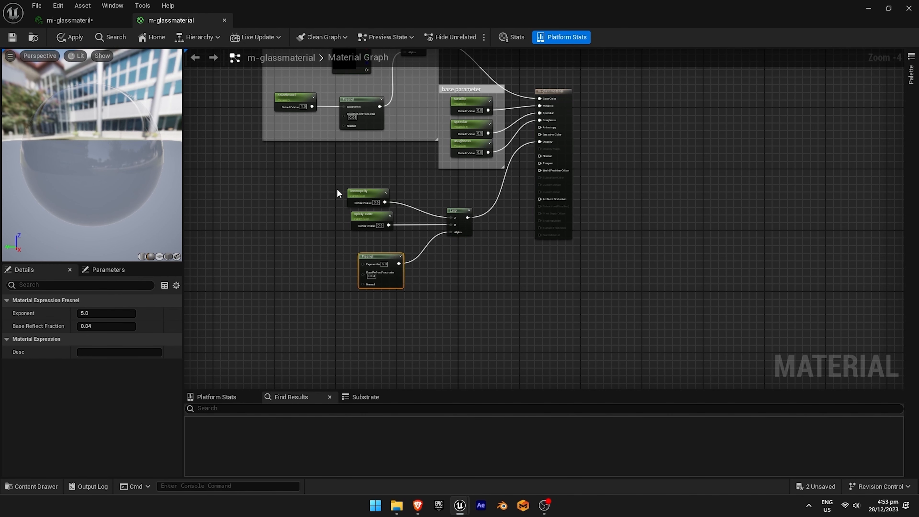
click(366, 216)
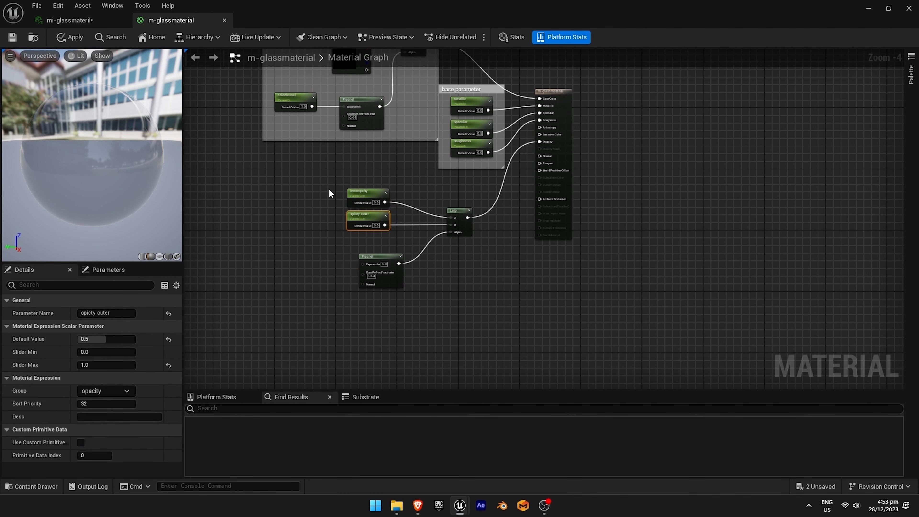
click(381, 256)
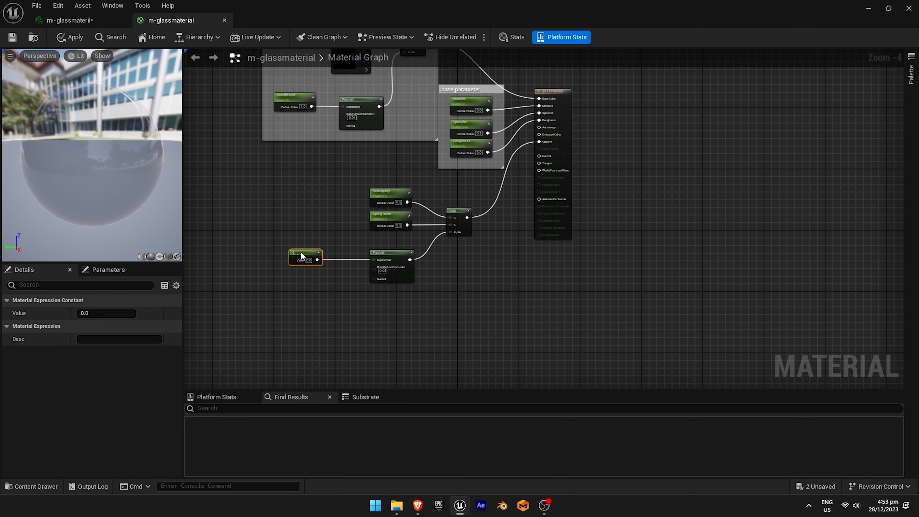
mouse_move(331, 274)
text(opictyfersnel)
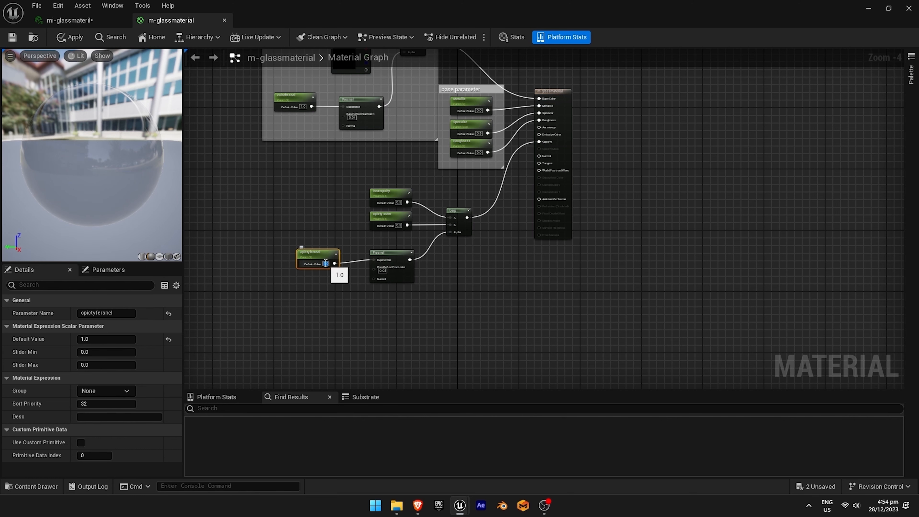
click(390, 194)
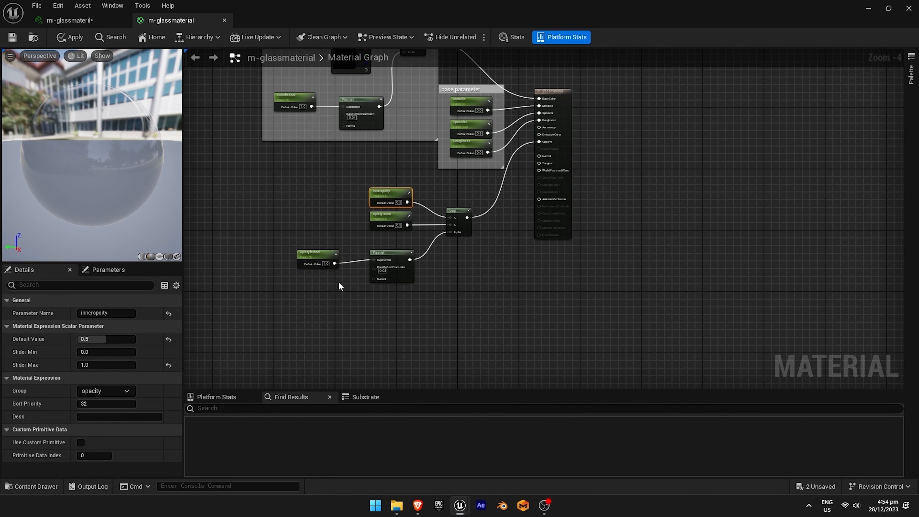
mouse_move(75, 37)
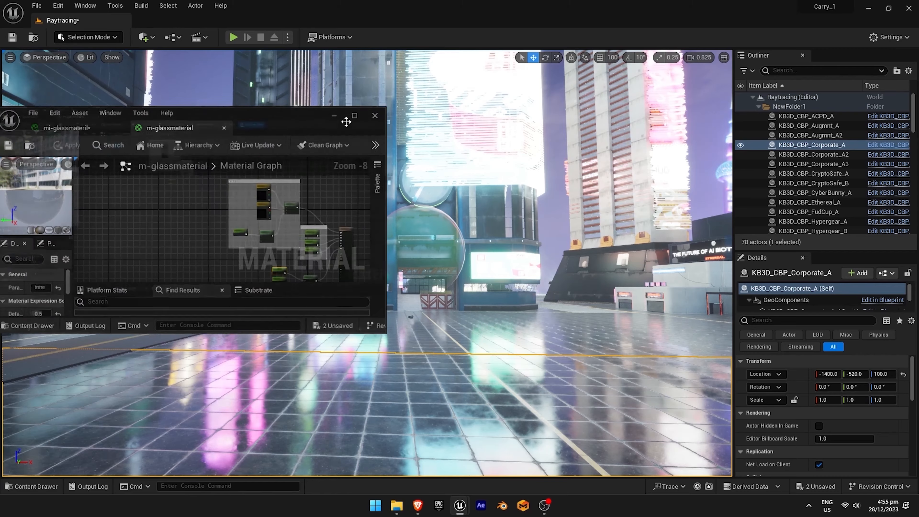
click(354, 116)
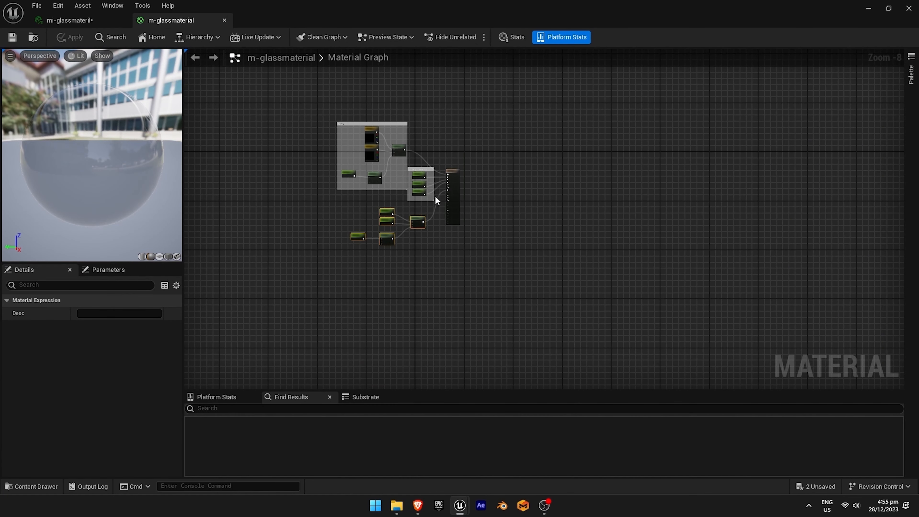
scroll(up, 3)
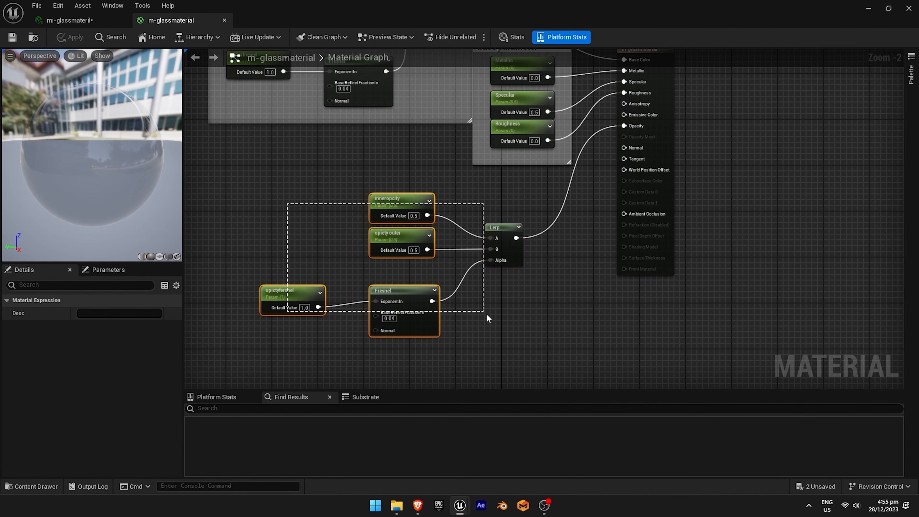